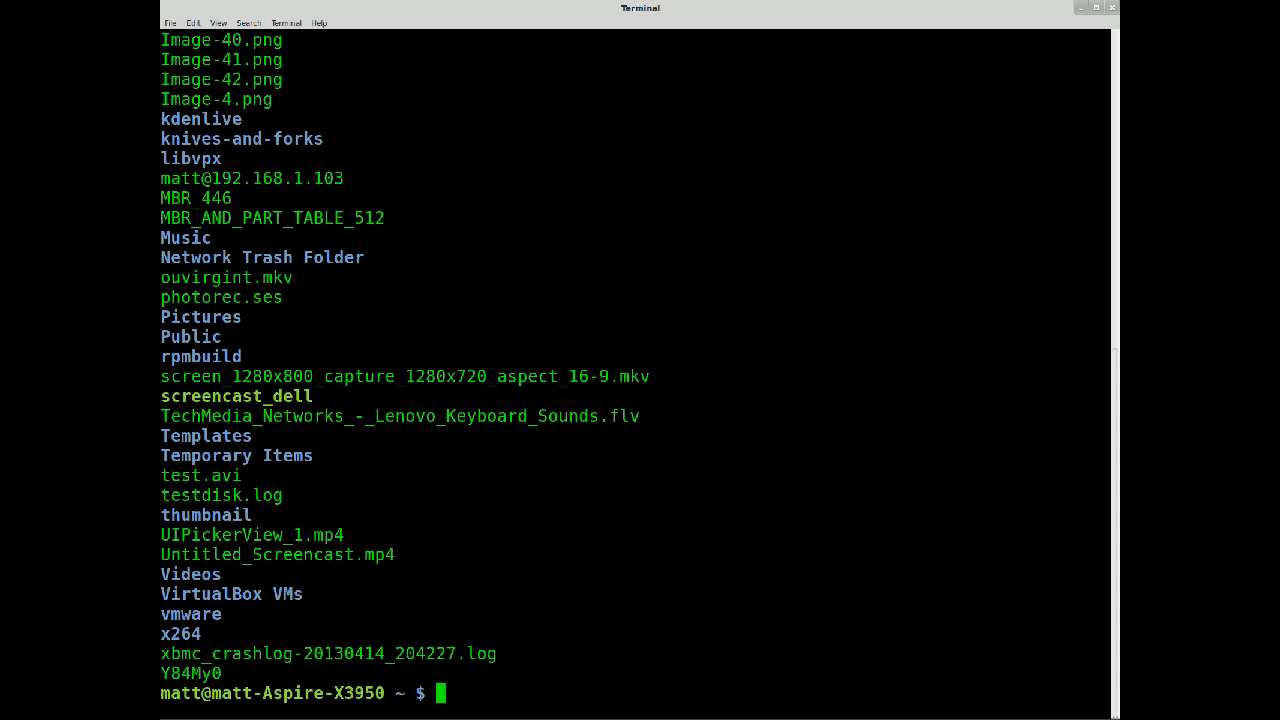
Run ls | grep "png" to list only the PNG files in the home folder
text(ls |)
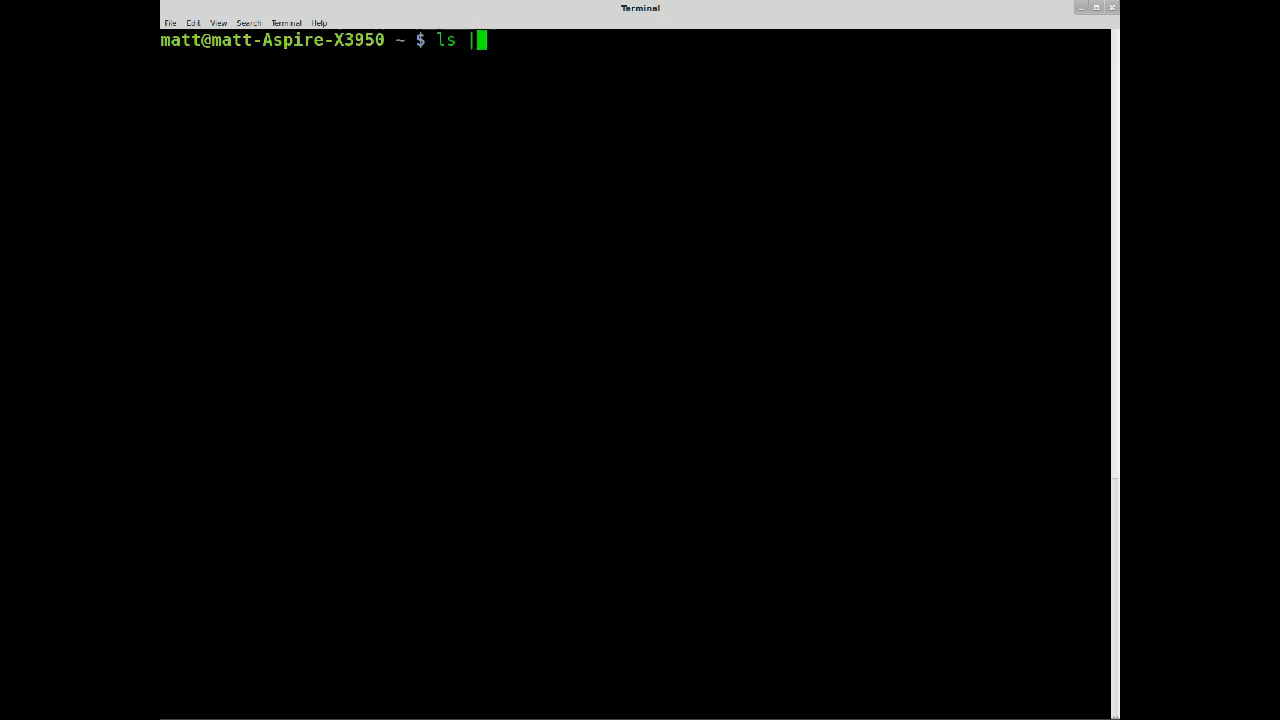
text(g)
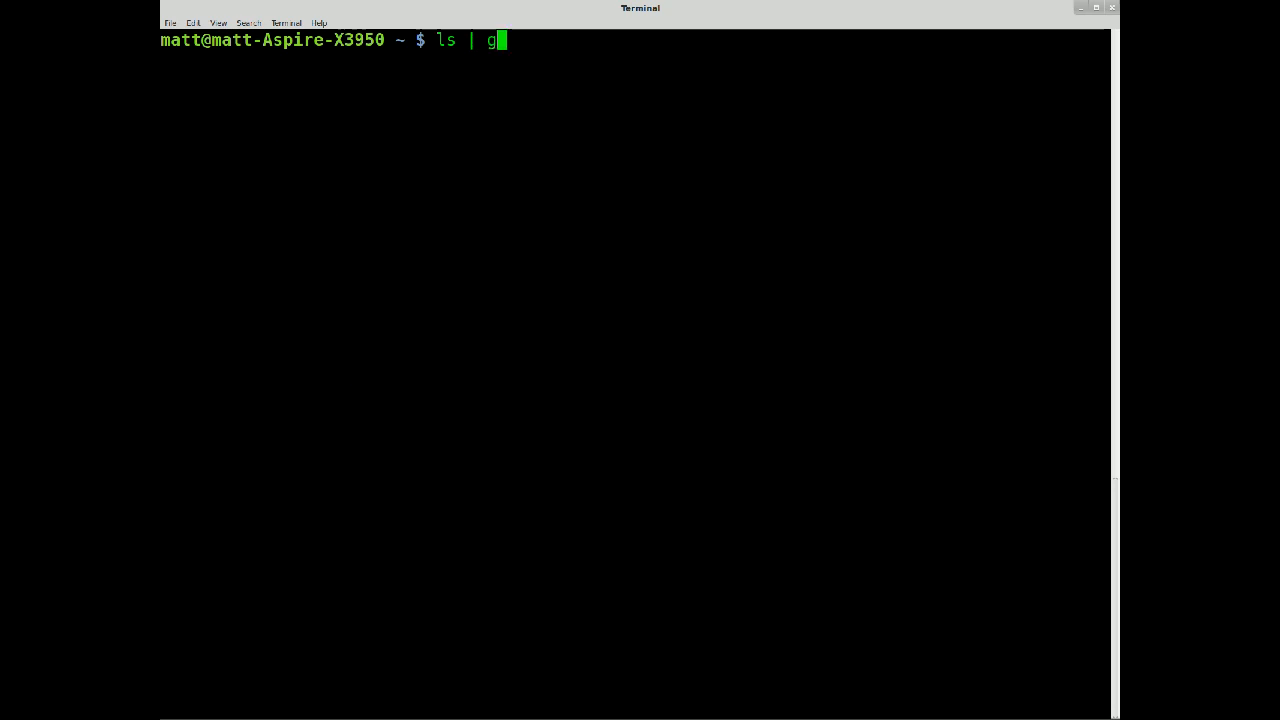
text(rep ")
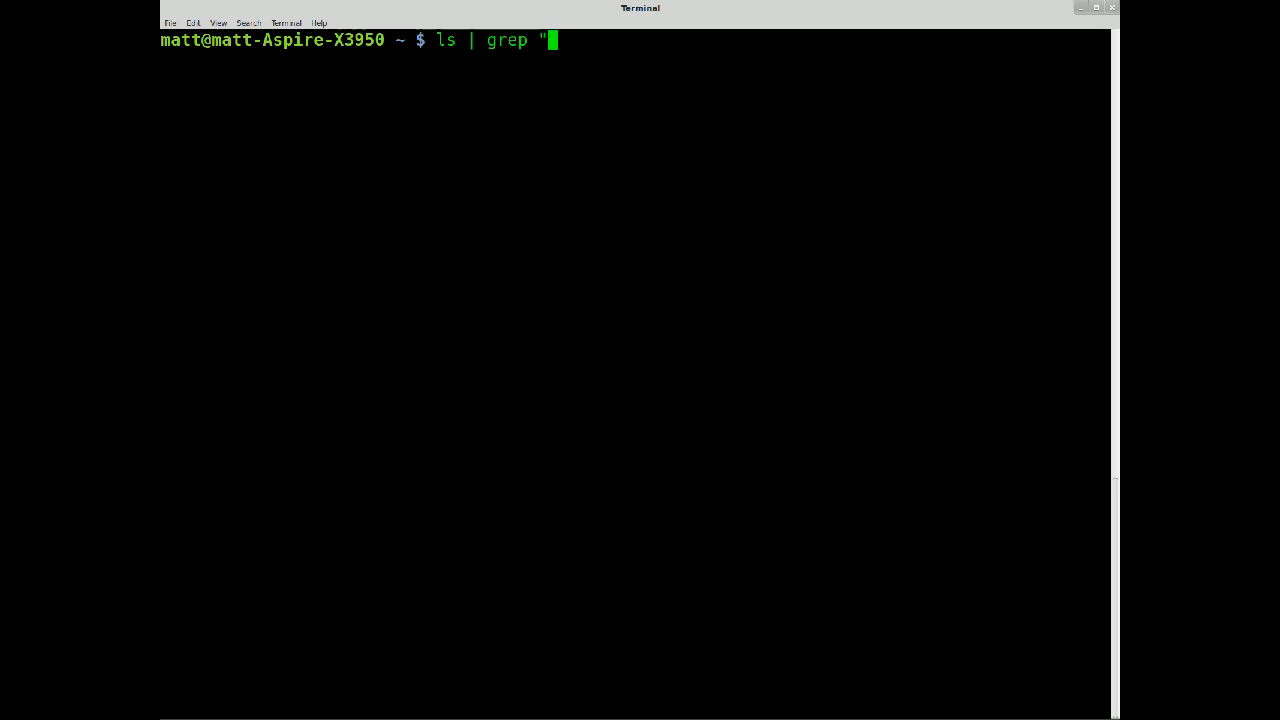
text(png")
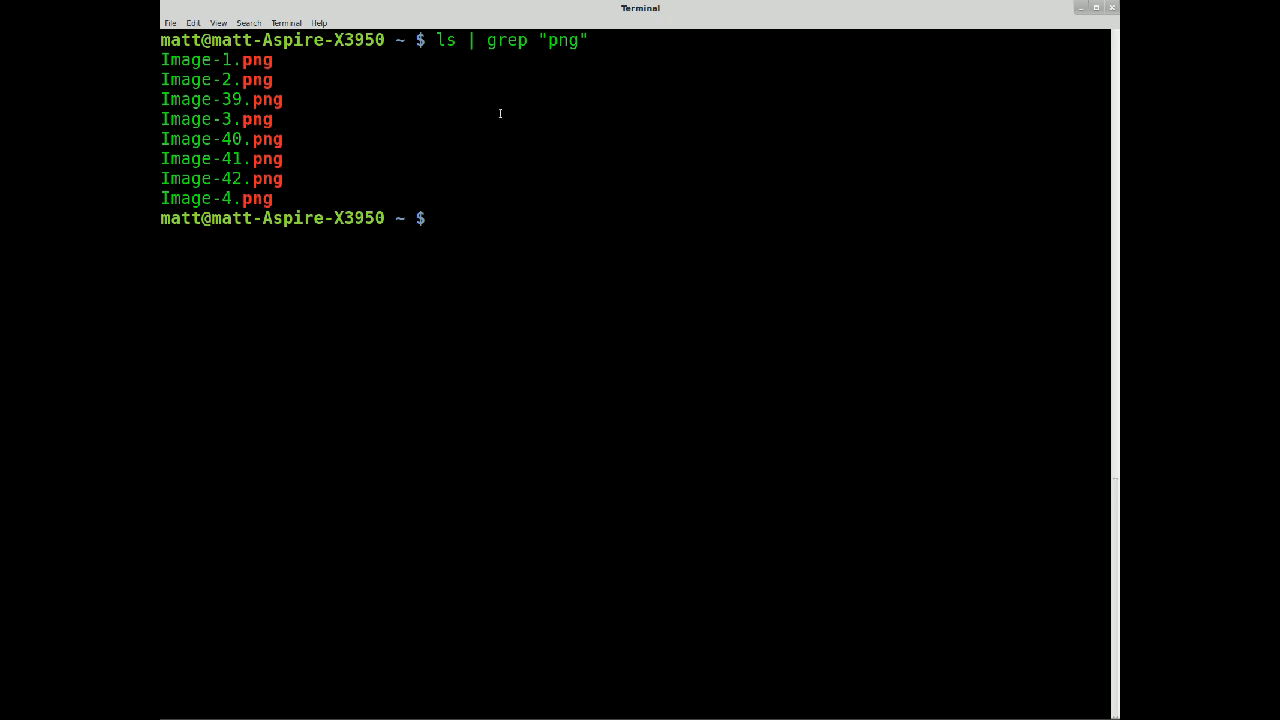
mouse_move(516, 8)
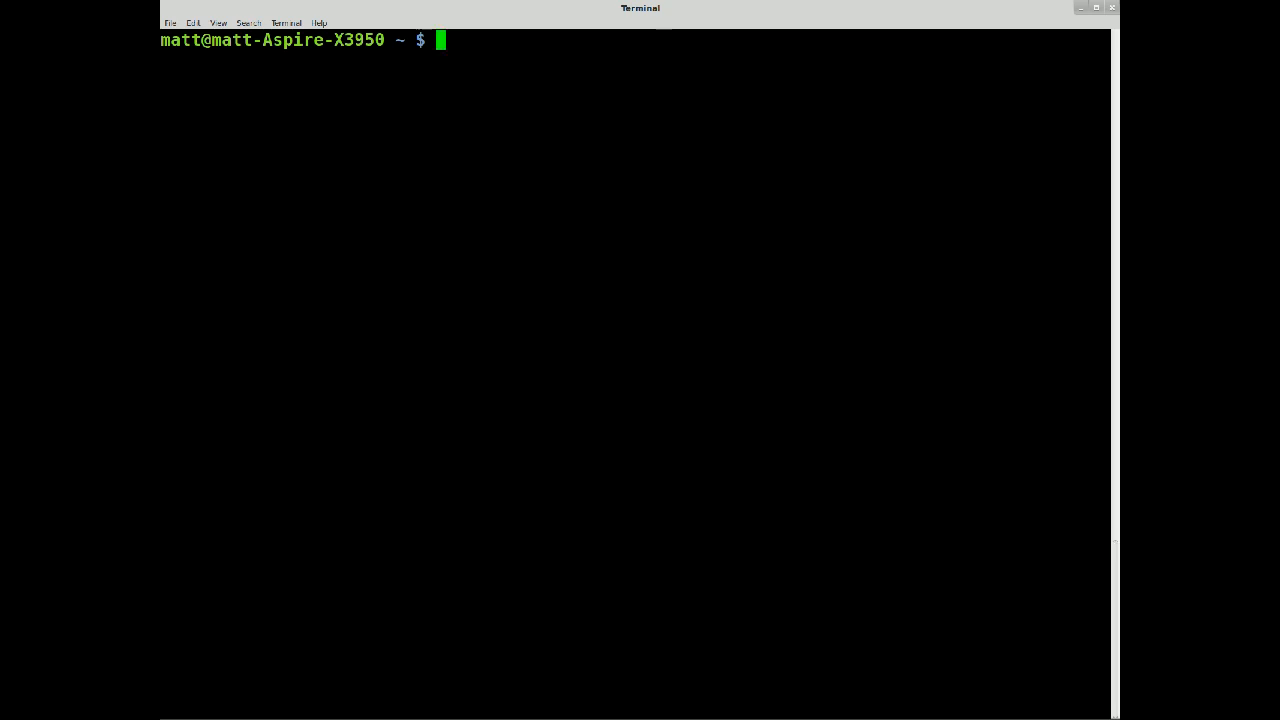
Run ls -la | grep "png" | tail for a detailed listing of the home PNG files
text(ls -la)
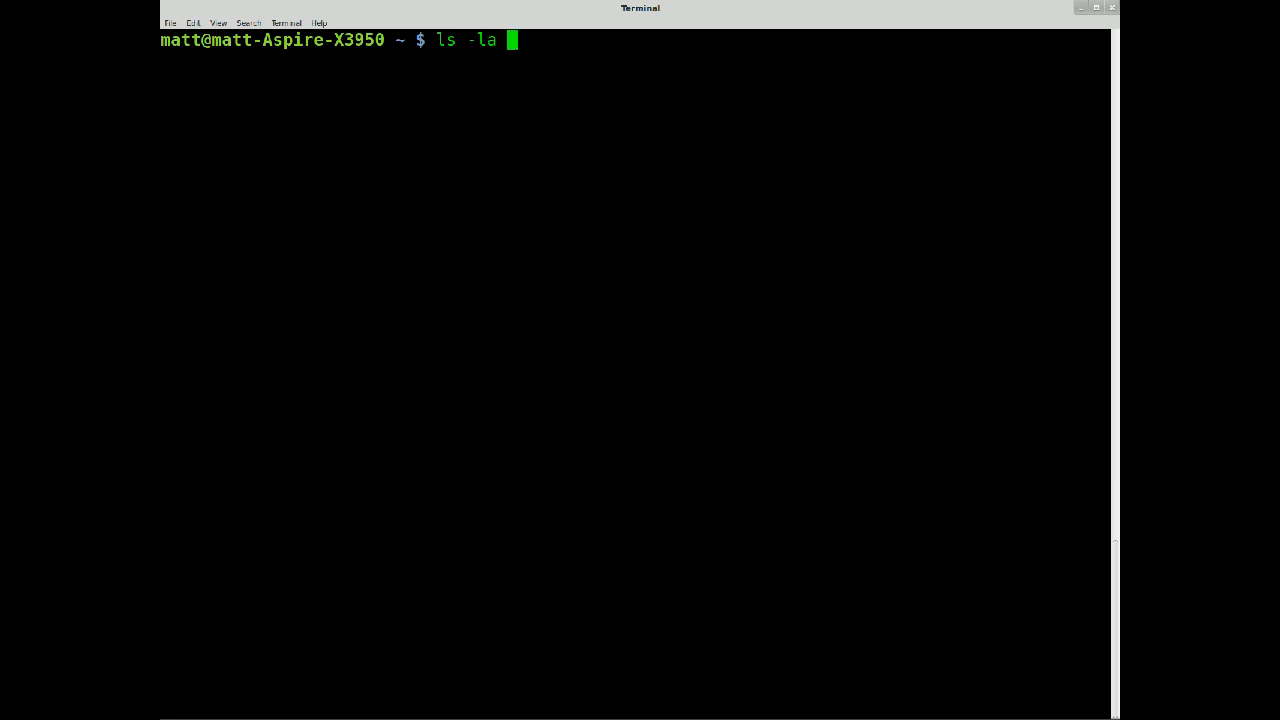
text(| grep ")
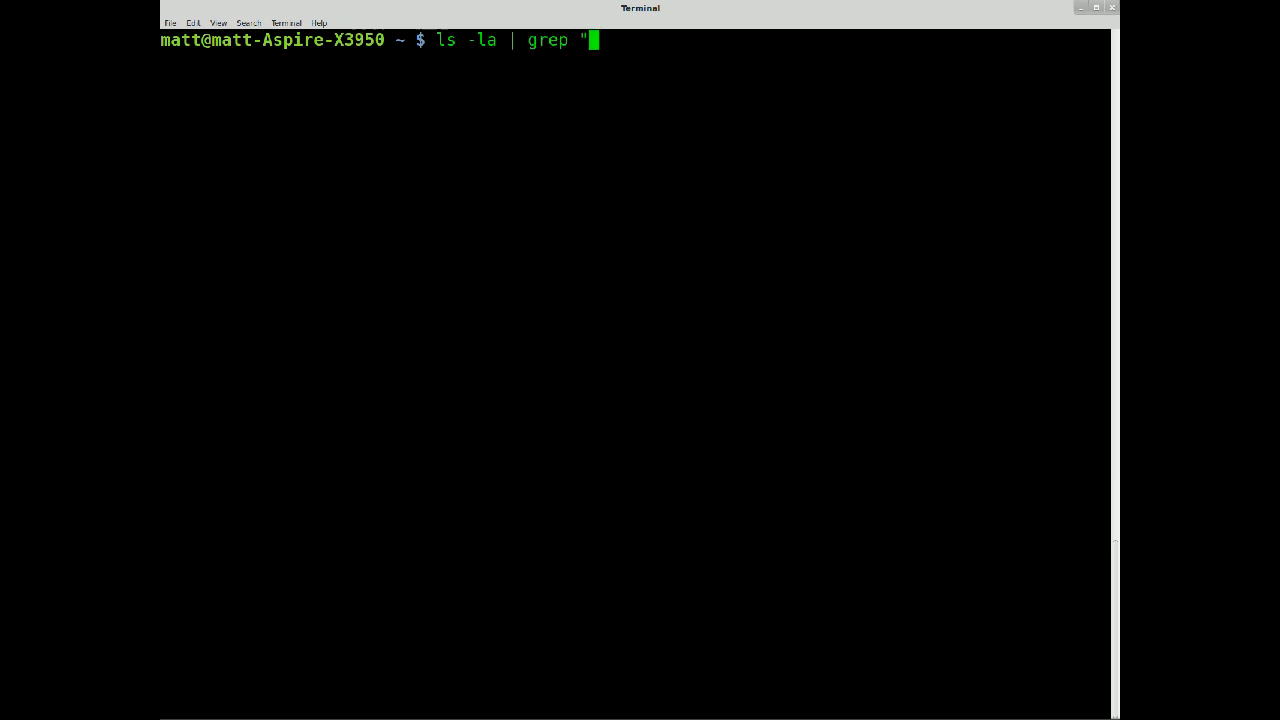
text(png" | tail)
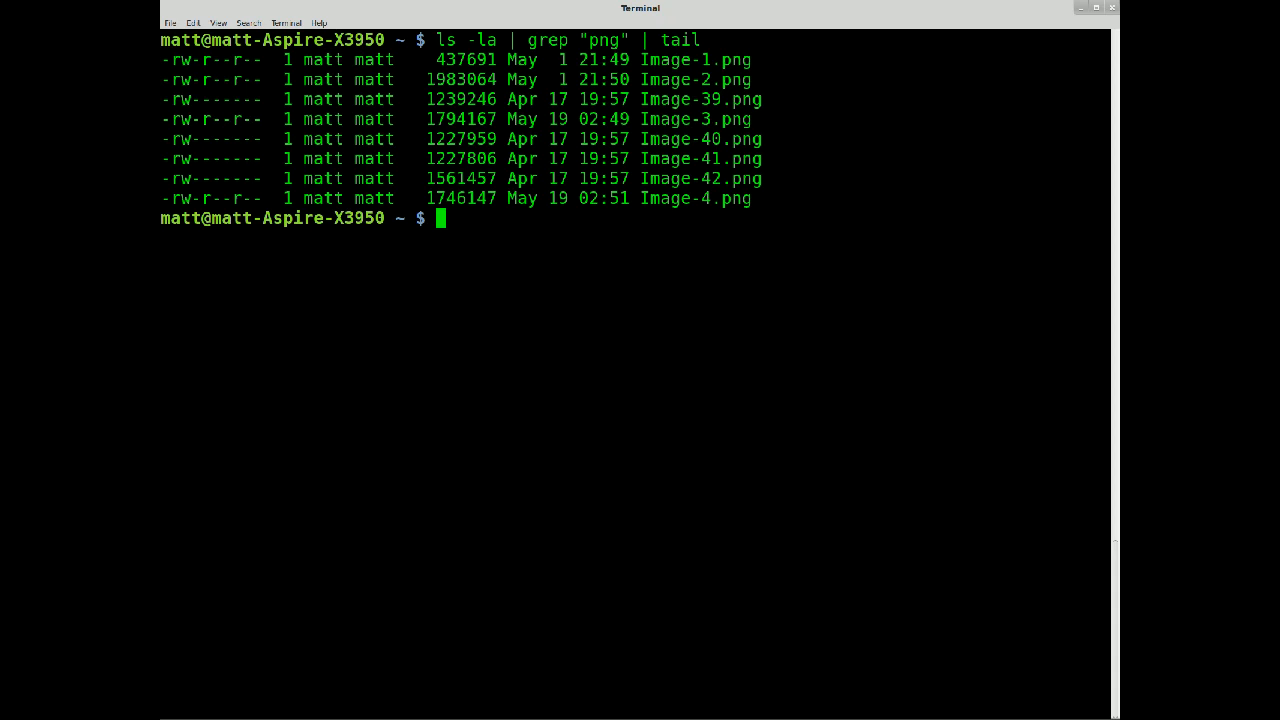
Change into the ~/Pictures folder
text(cd)
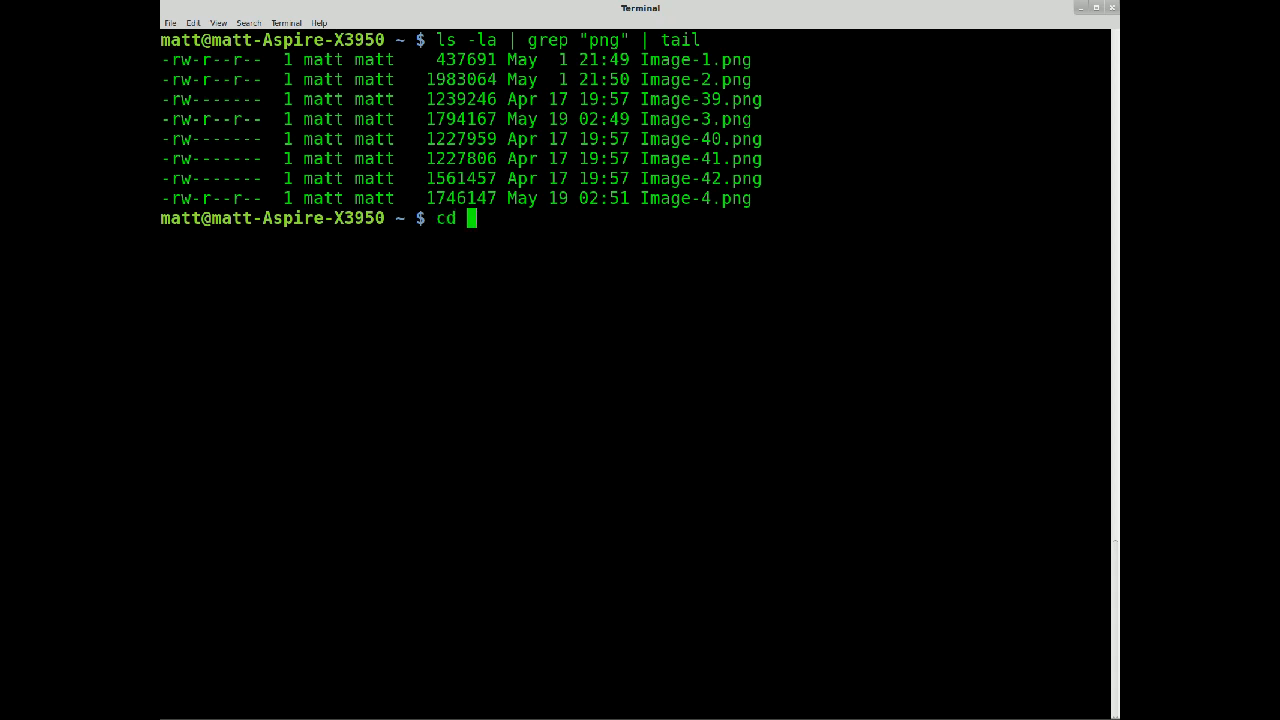
text(~/P)
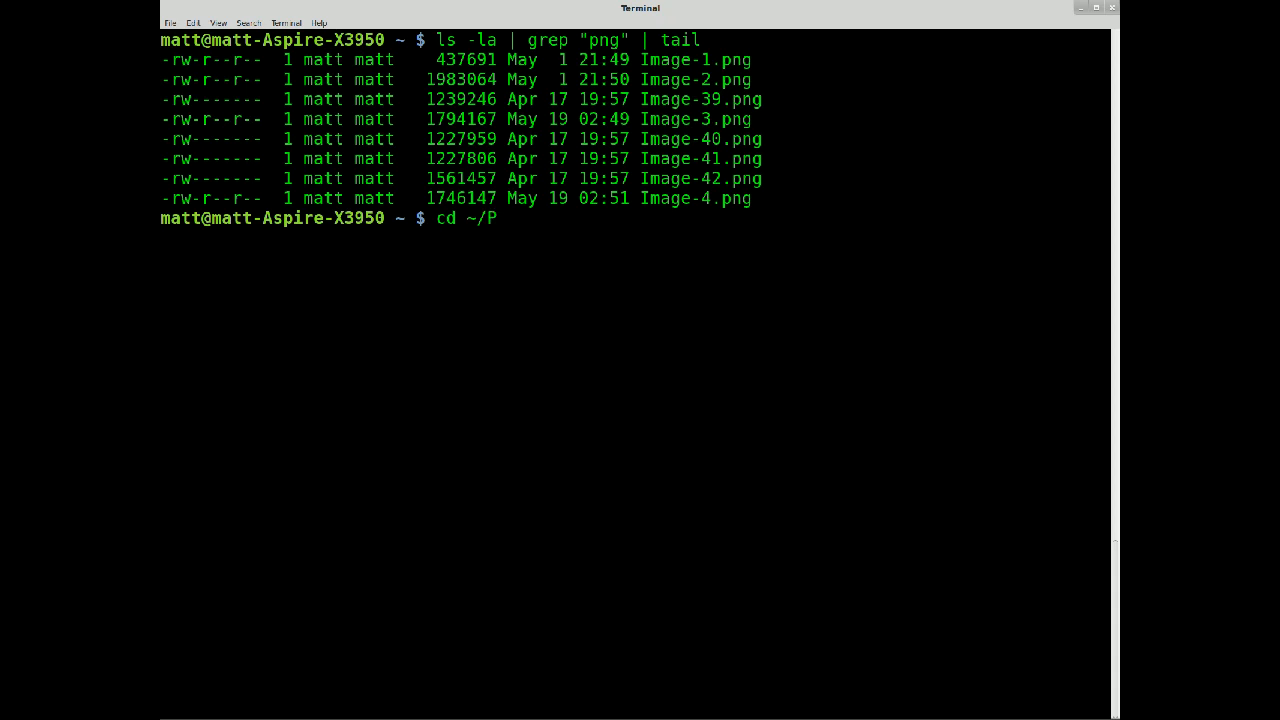
key(BackSpace)
text(l)
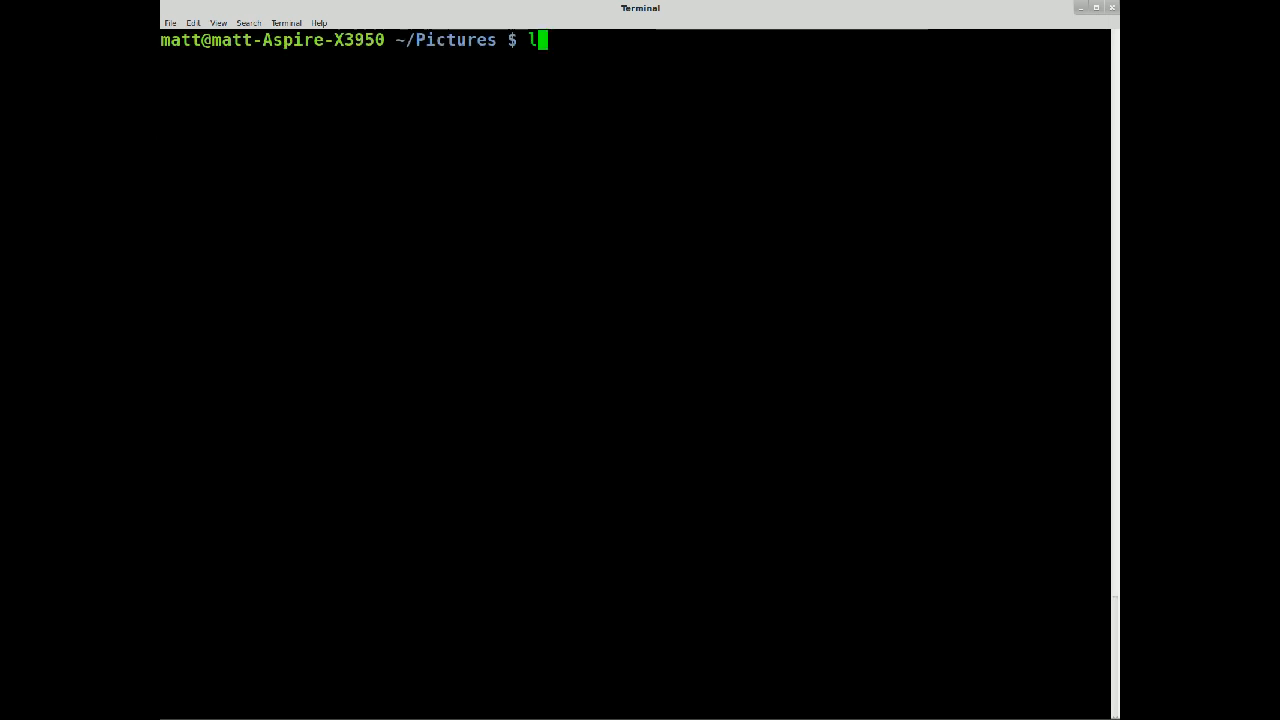
Run ls -la | grep "png" | tail to show the last PNG files in Pictures with details
text(s -la)
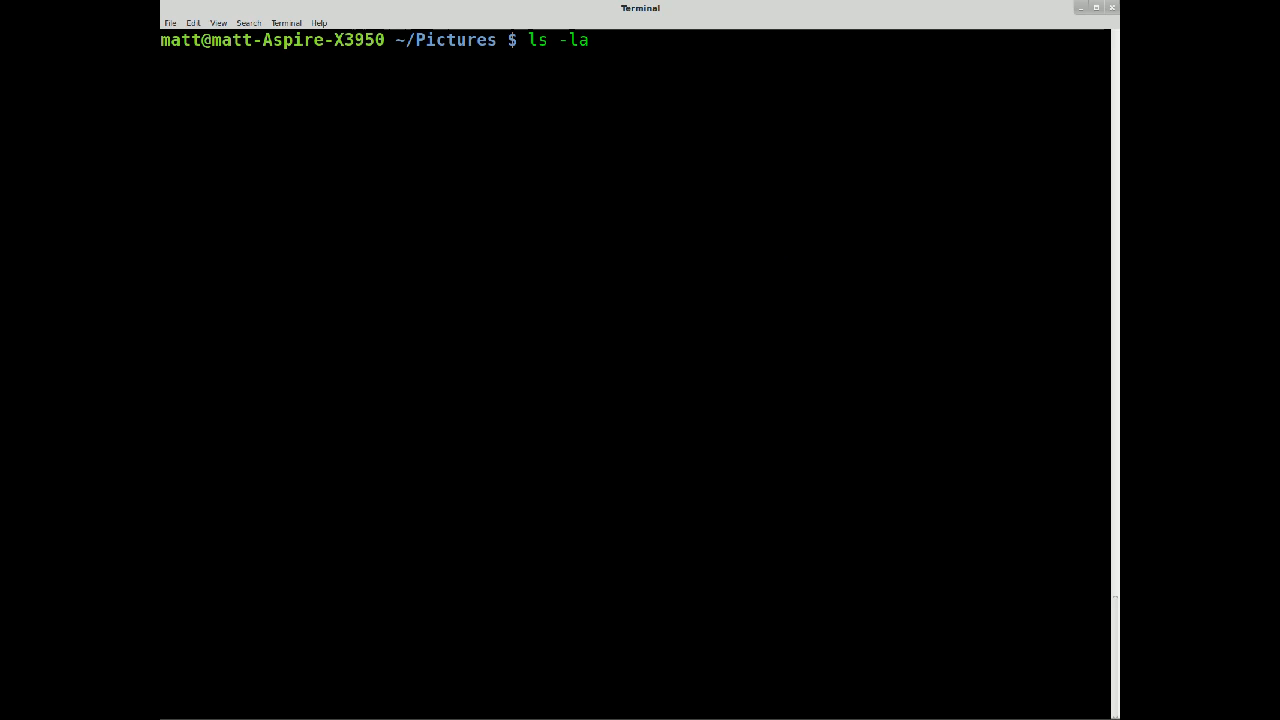
text(|)
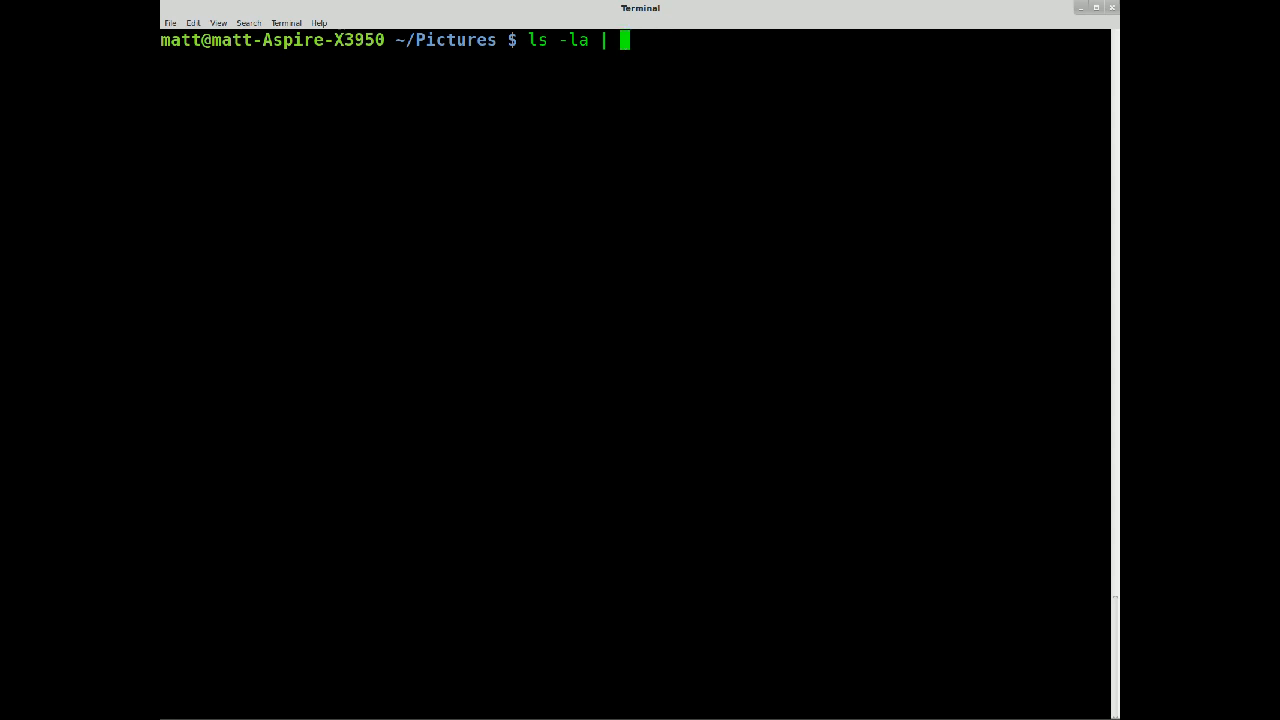
text(grep ")
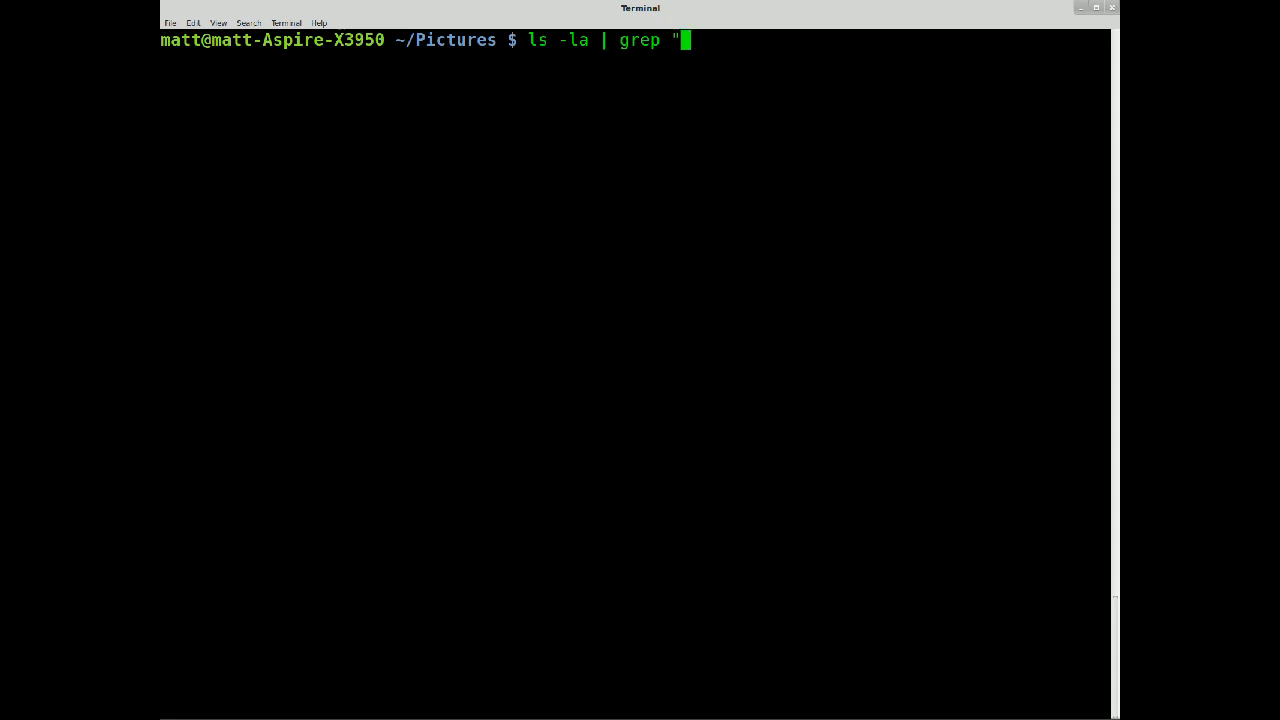
text(png" | tai)
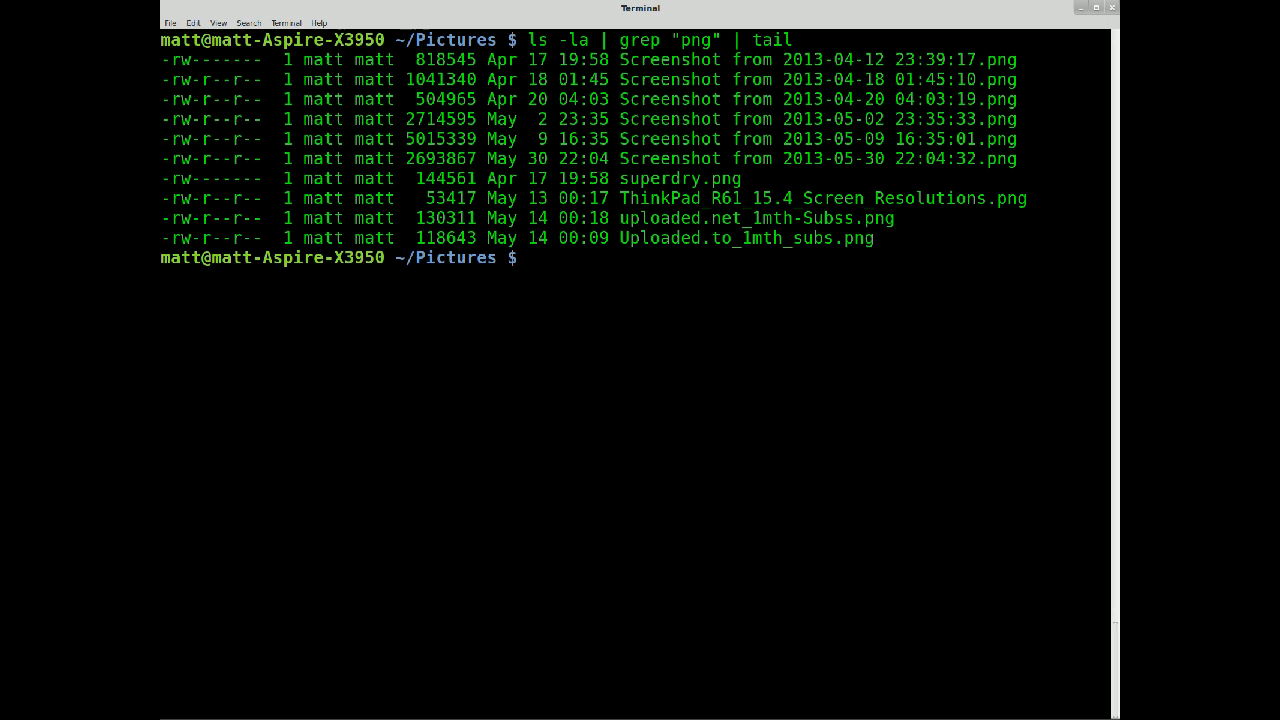
Pipe the PNG listing through head and more, page through it and quit
text(ls -la | grep "png" | t)
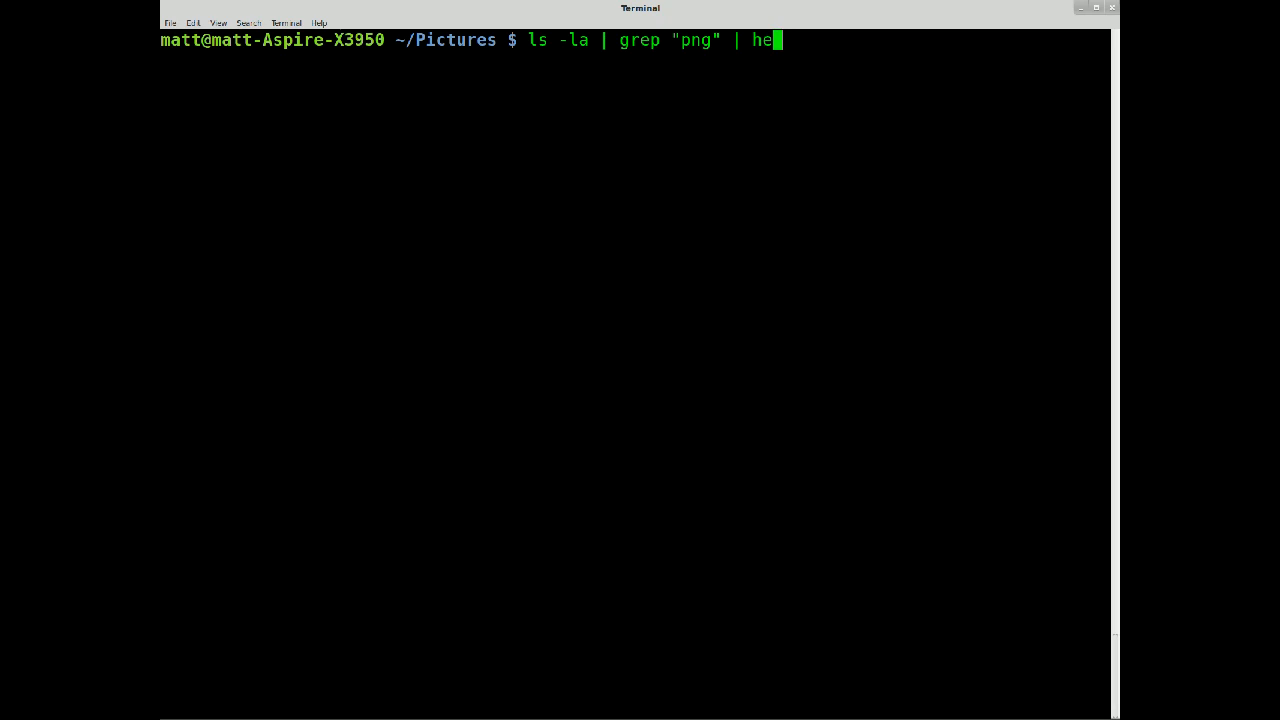
key(BackSpace)
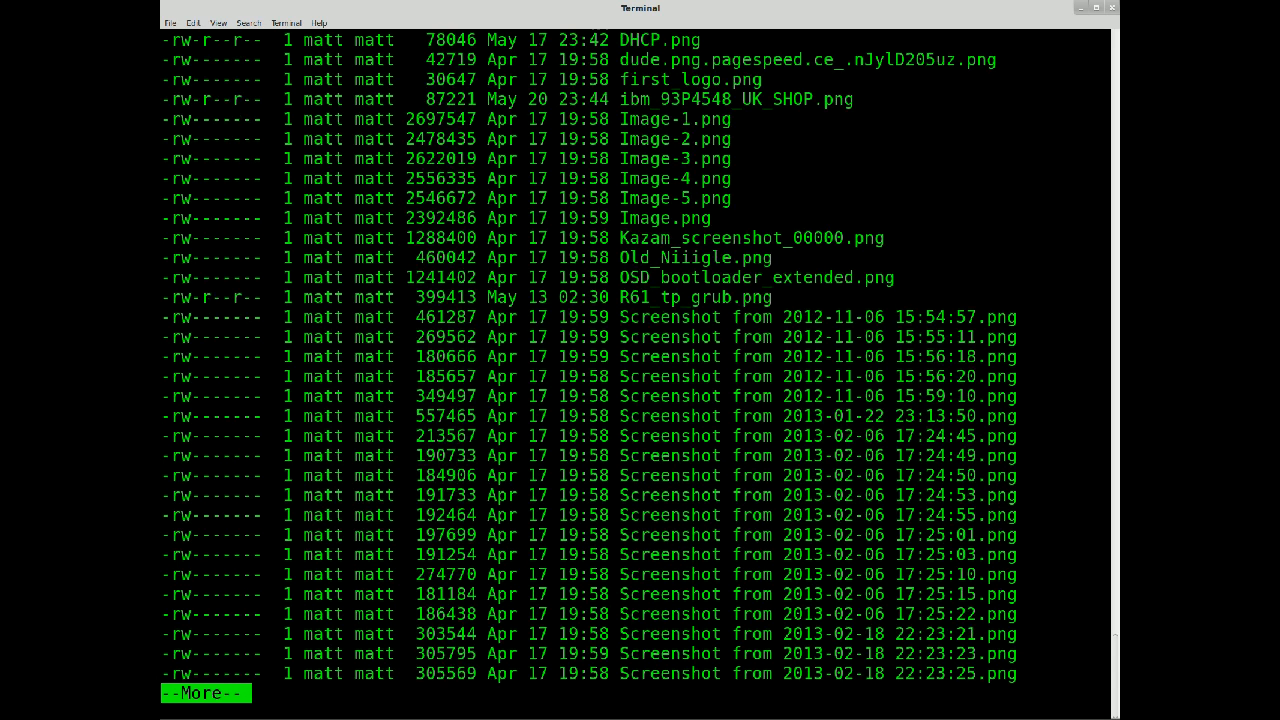
key(space)
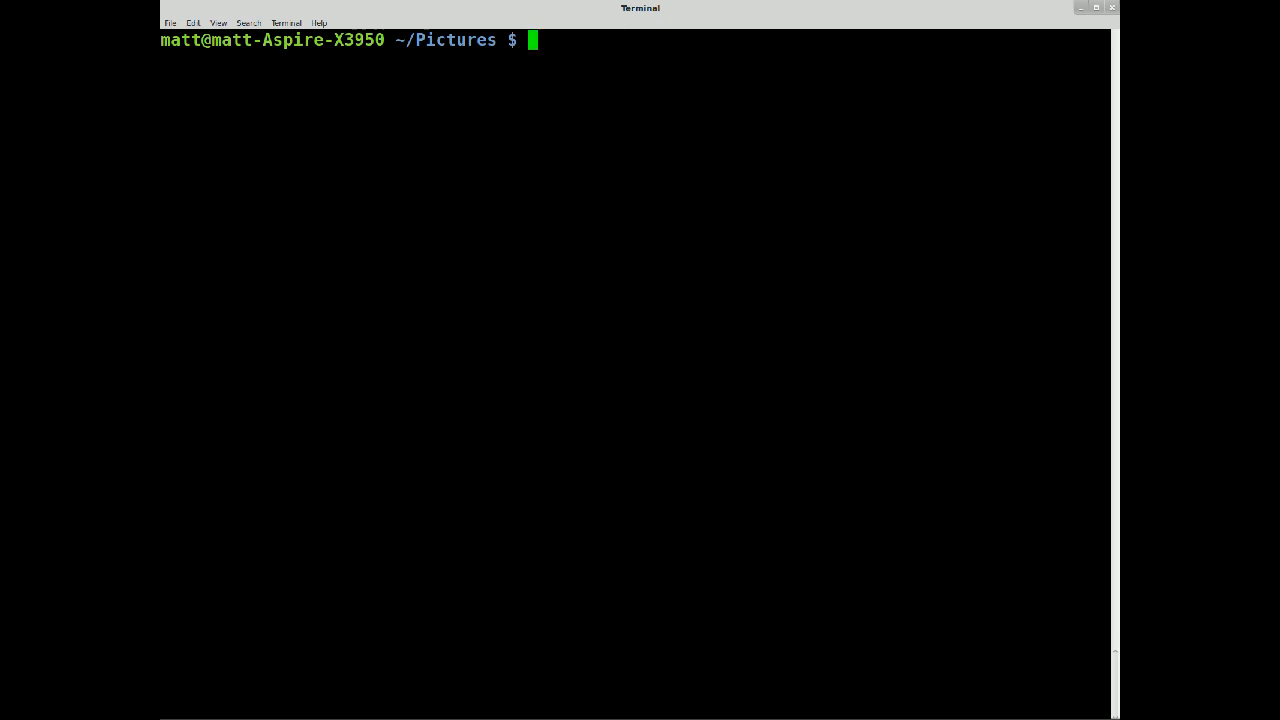
Visit /etc/apt briefly, then return to the home folder with cd
text(cd /et)
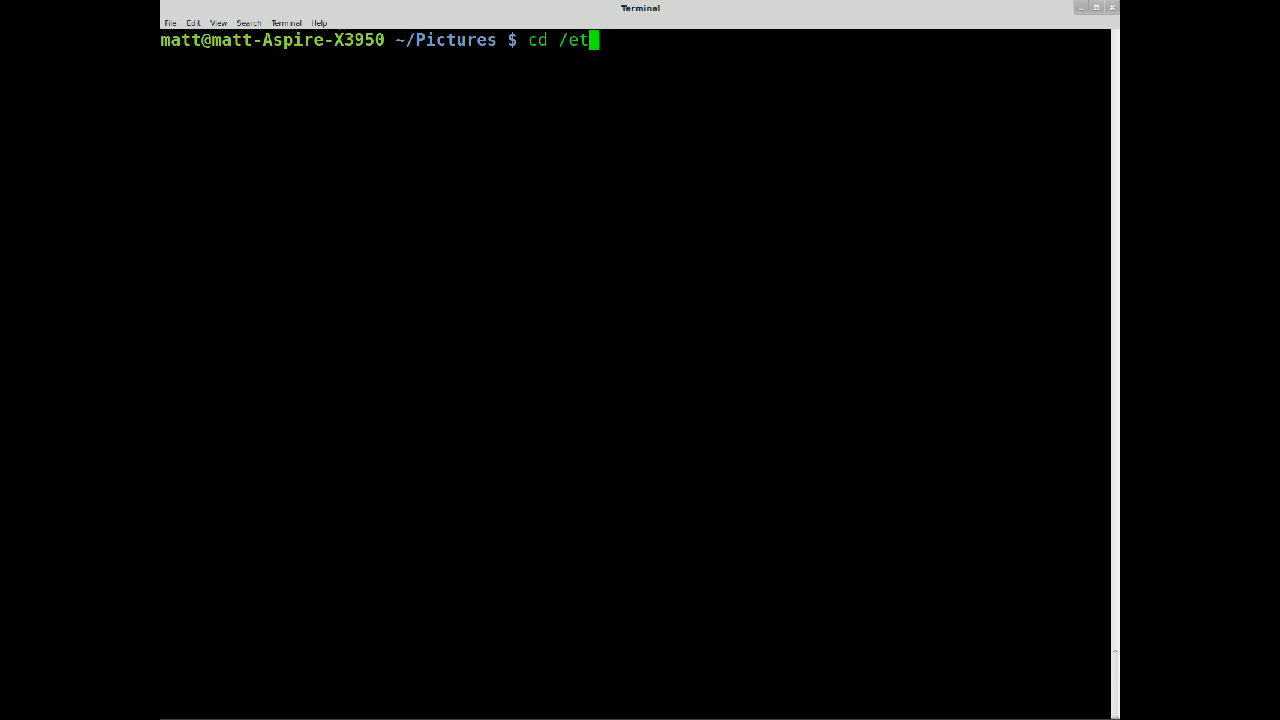
text(c/apt)
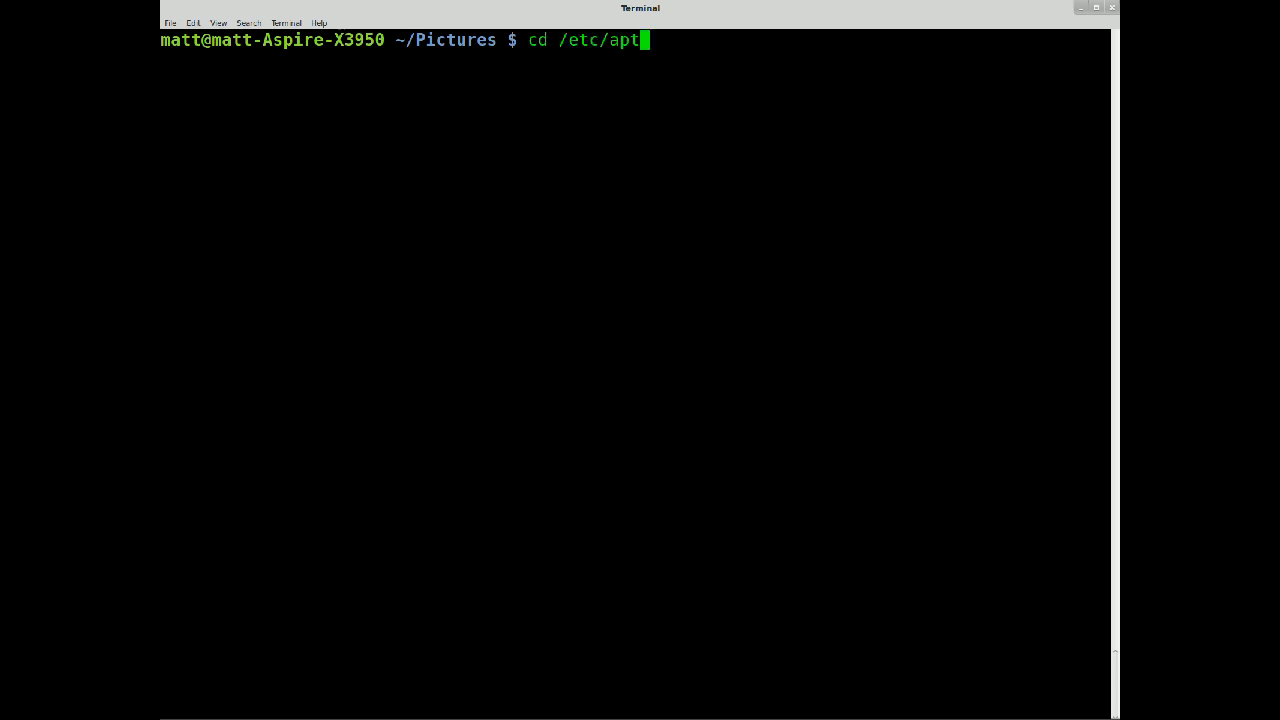
text(cat)
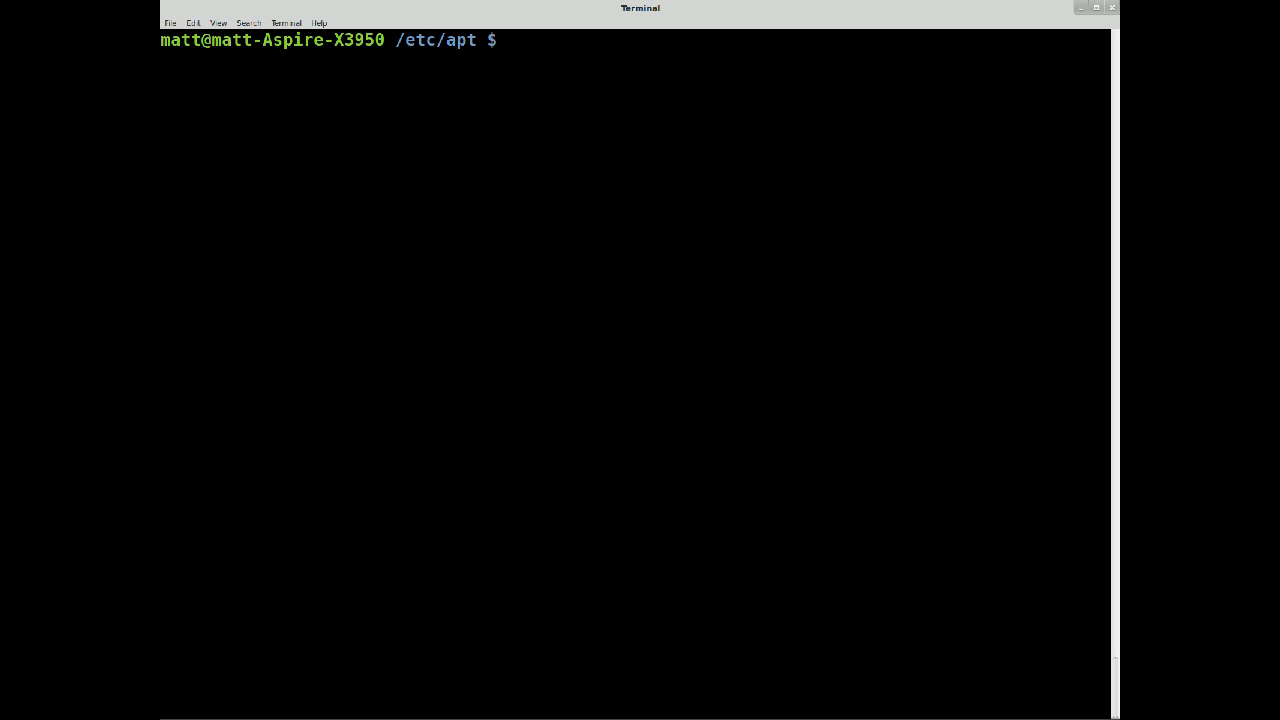
text(cd ~)
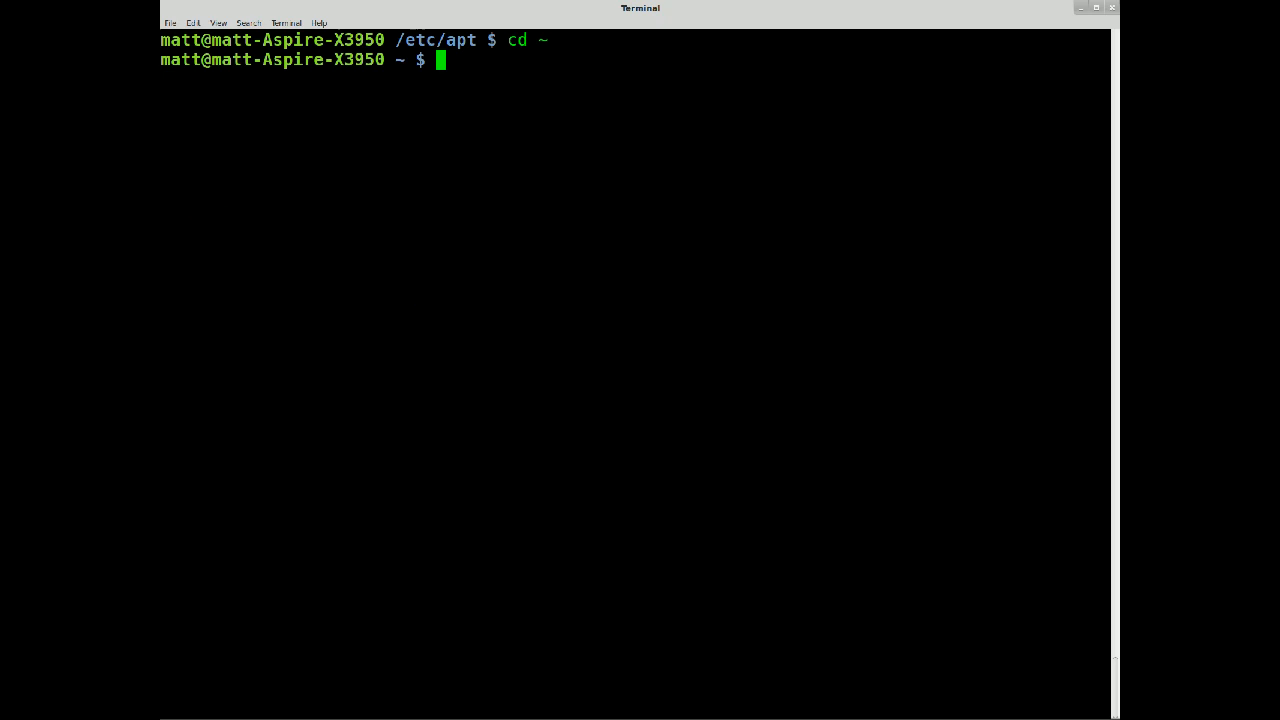
Run dpkg --get-selections to list every installed package with its selection state
text(dp)
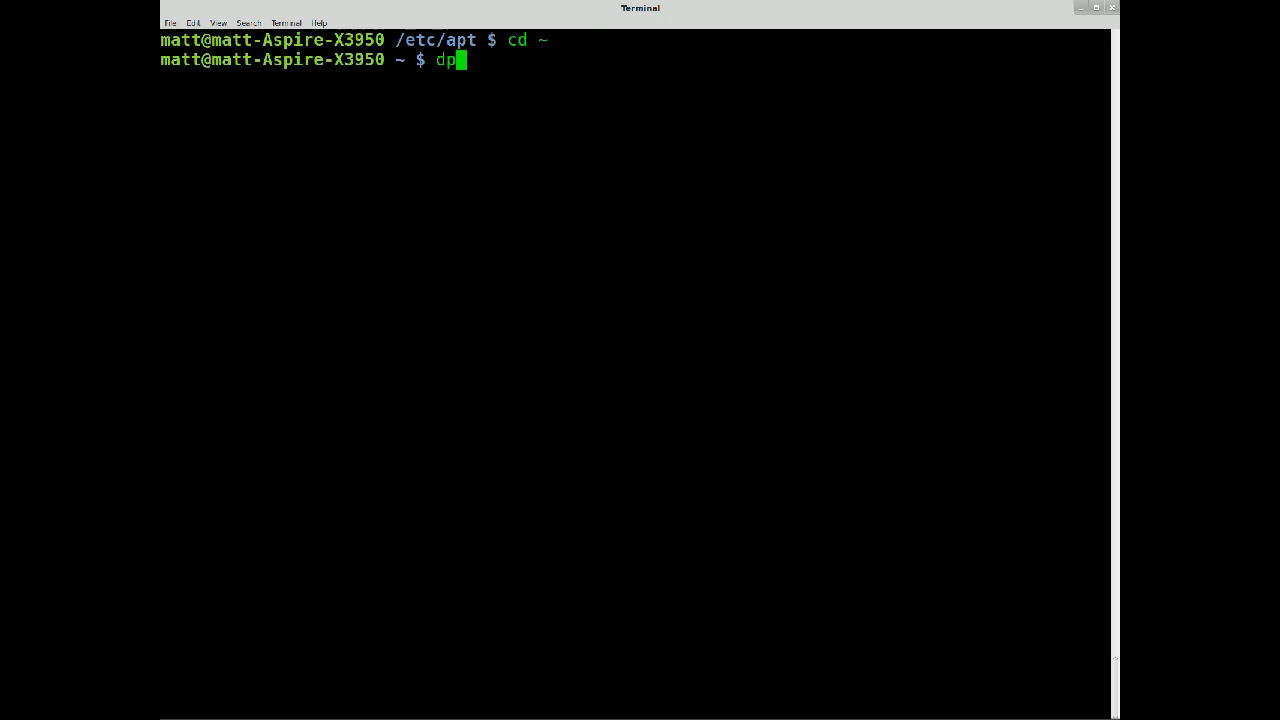
text(kg)
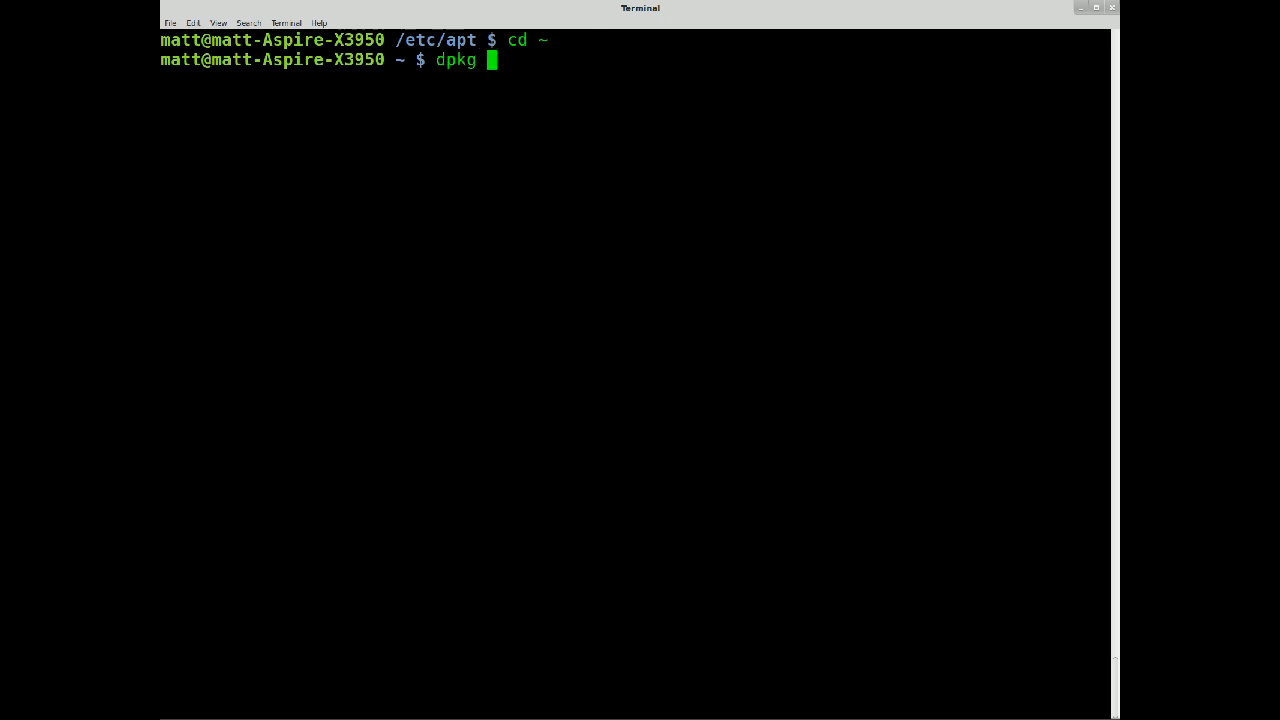
text(--get-selections)
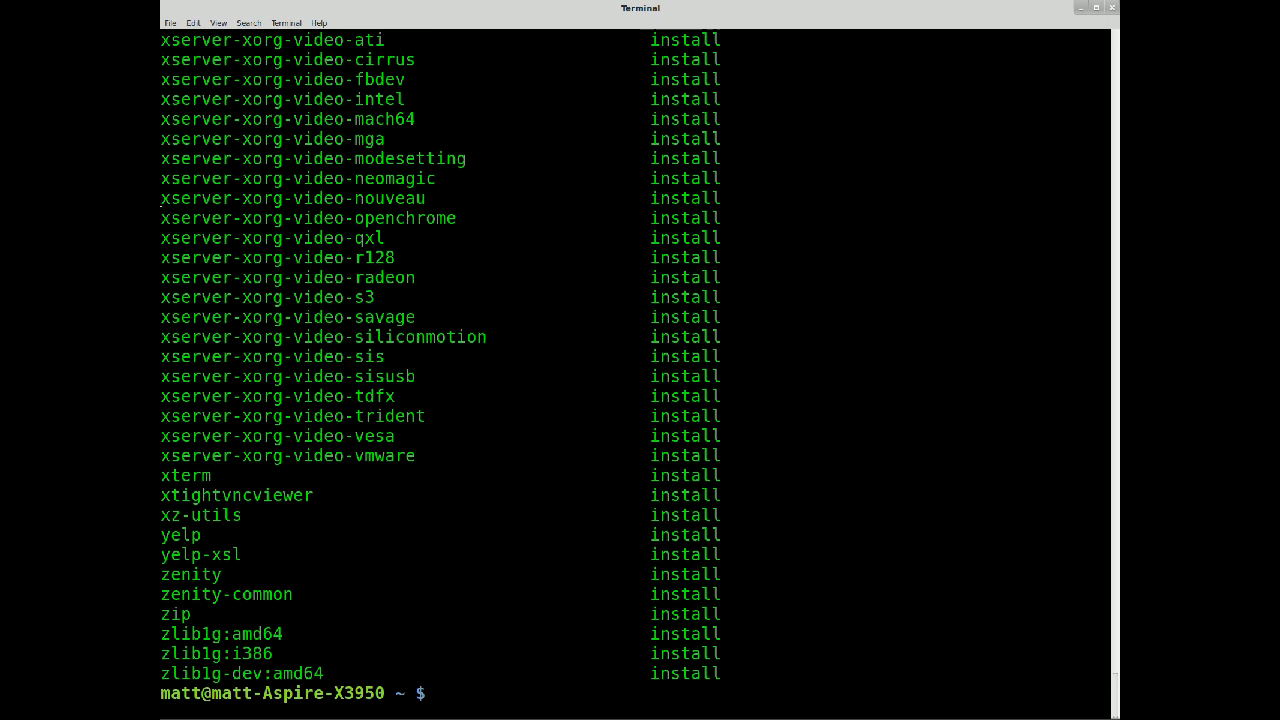
text(dpkg --get-selections)
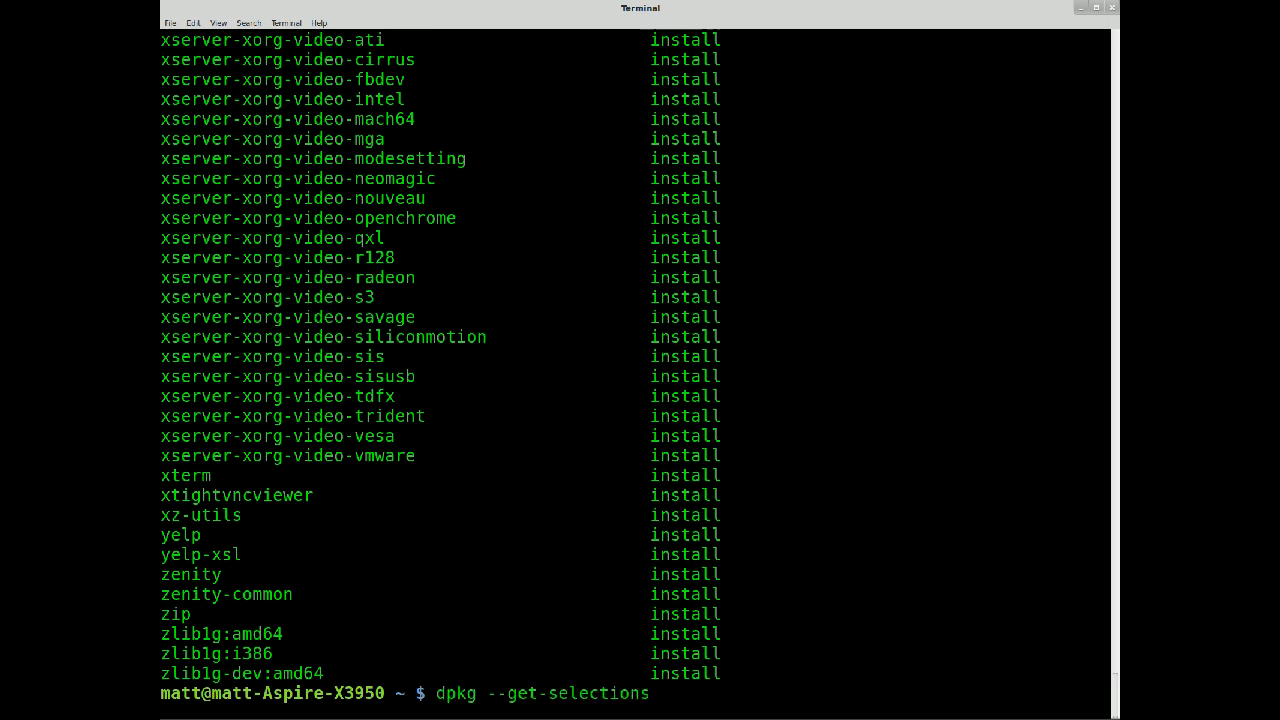
Run cat sources.list, then clear the screen to a fresh prompt
text(cat sources.list)
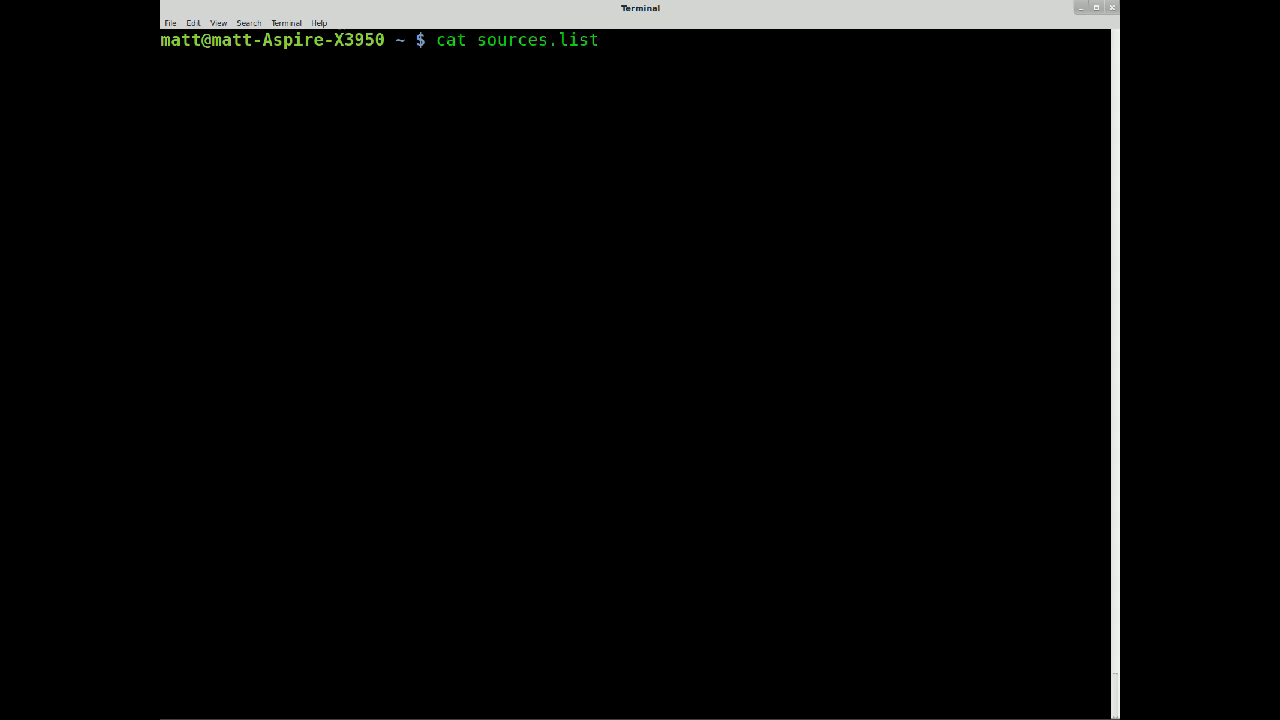
key(ctrl+c)
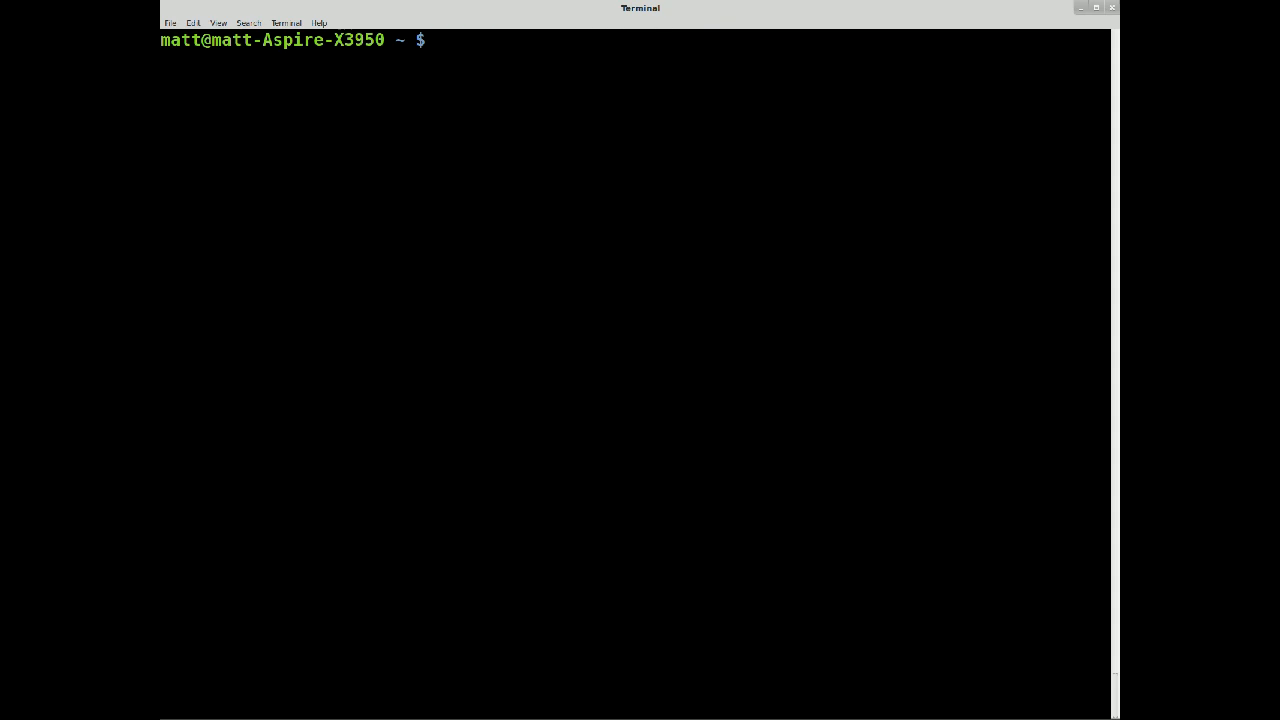
Correct the misspelled dkpg command before running it
text(dkpg -)
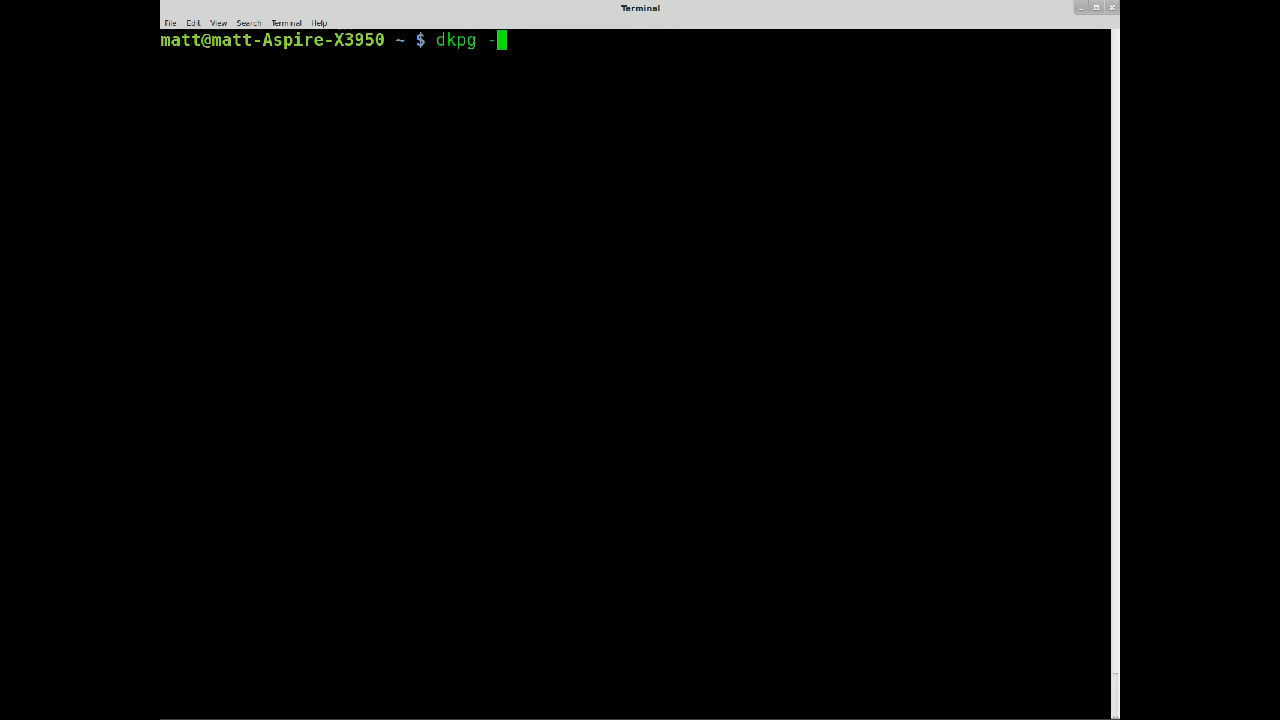
text(-ge)
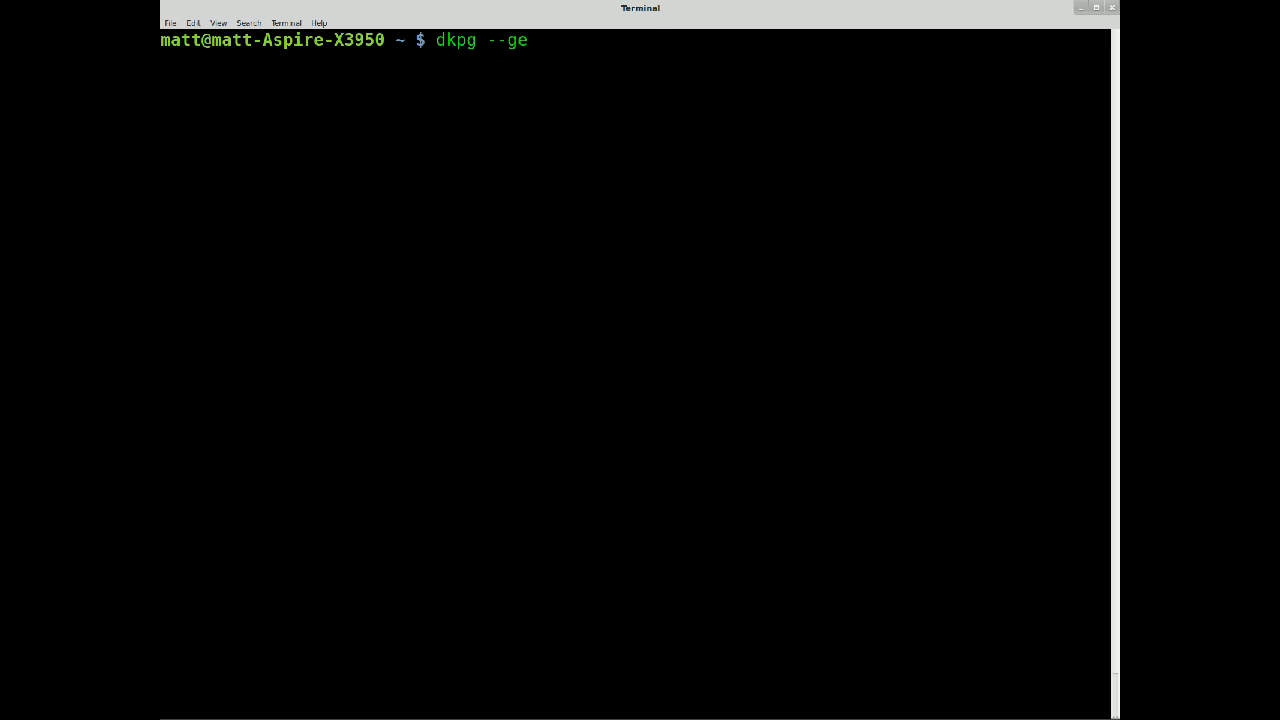
text(t)
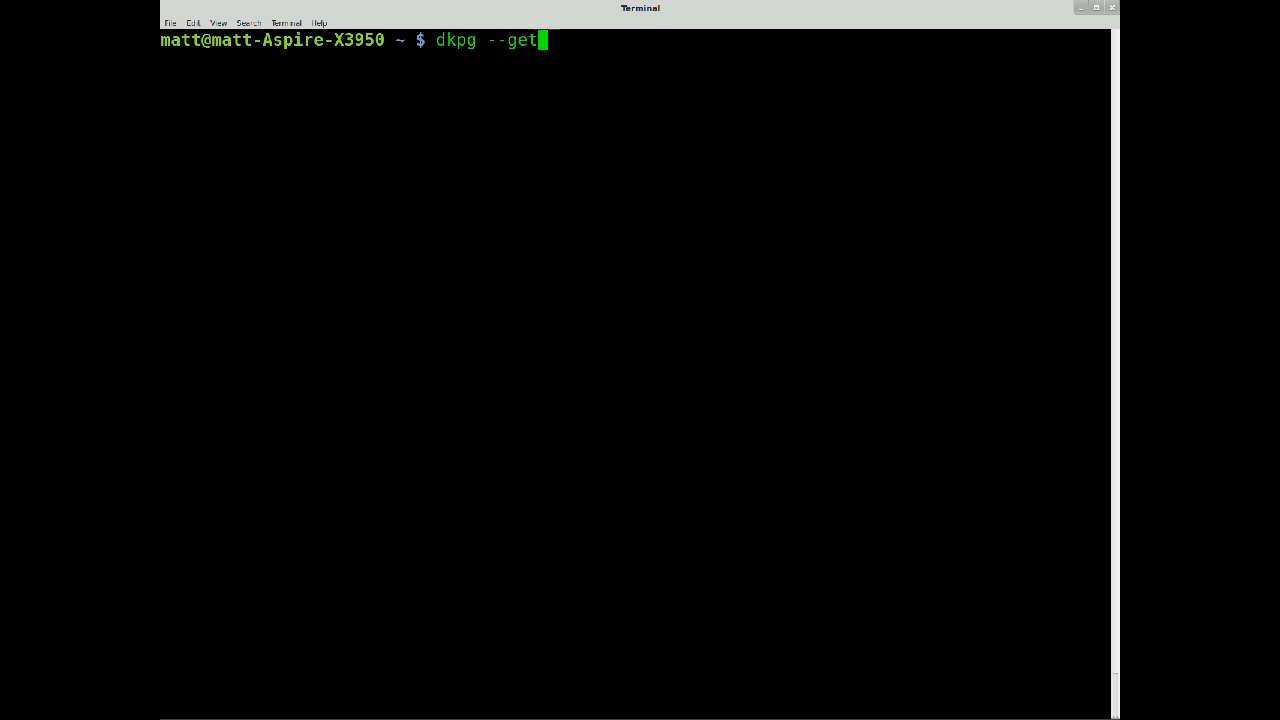
key(BackSpace)
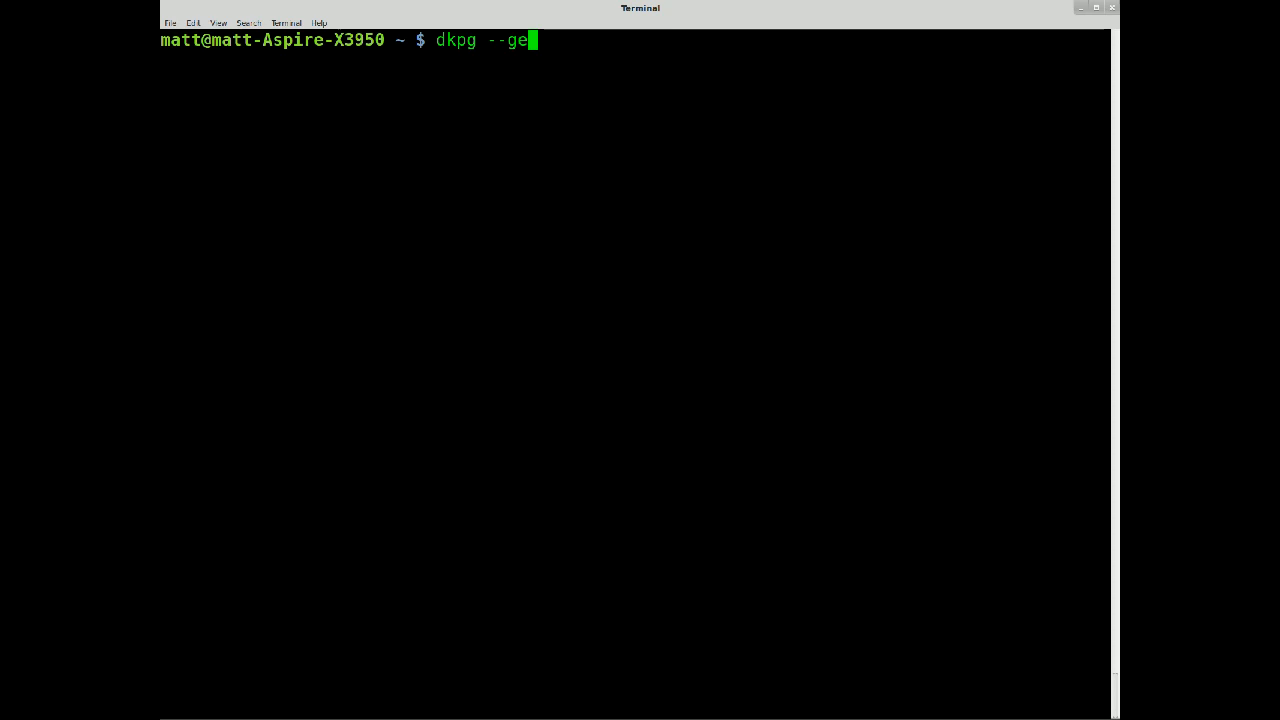
text(t-s)
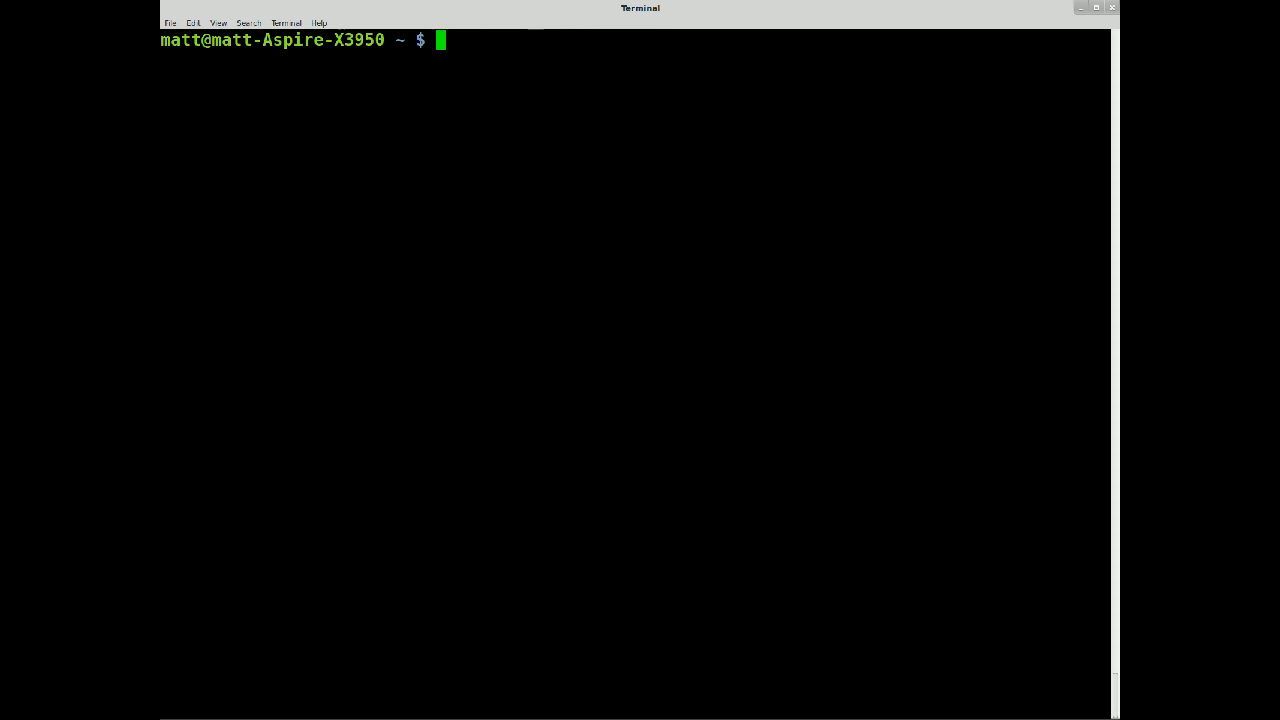
Run dpkg --get-selections | grep "xorg" to show only the xorg packages
text(dp)
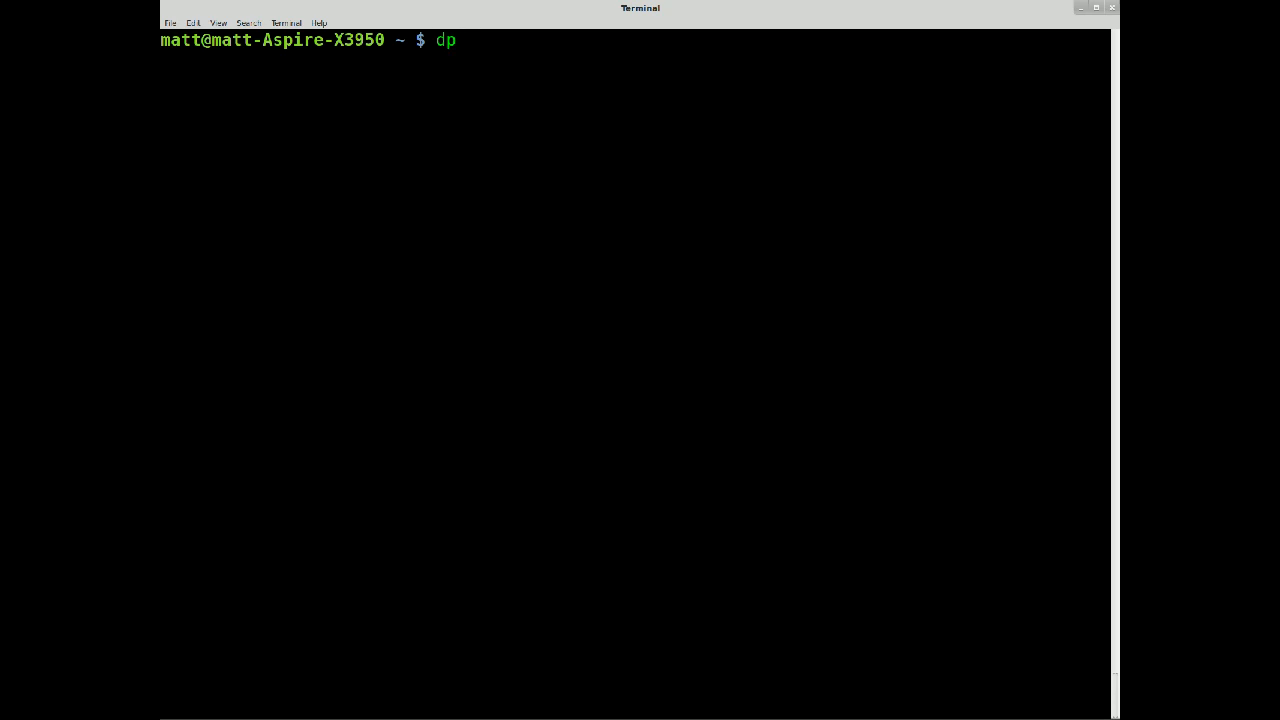
text(kg --ge)
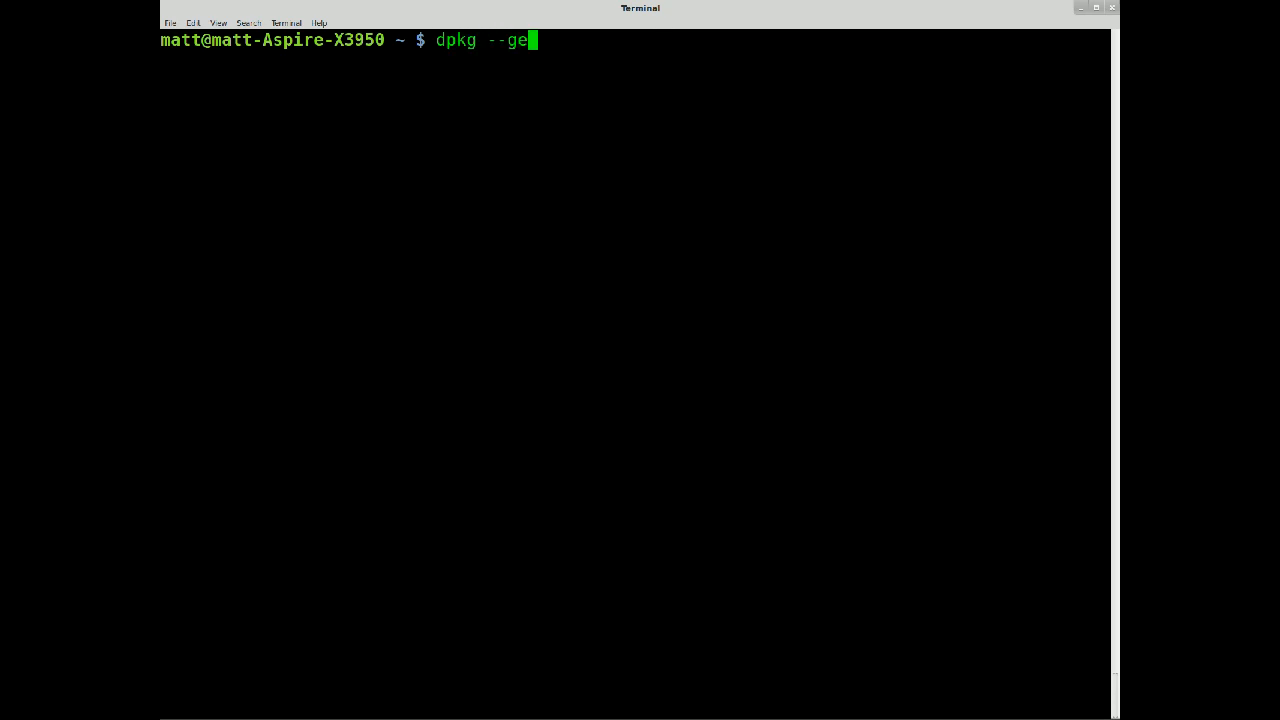
text(t-selections |)
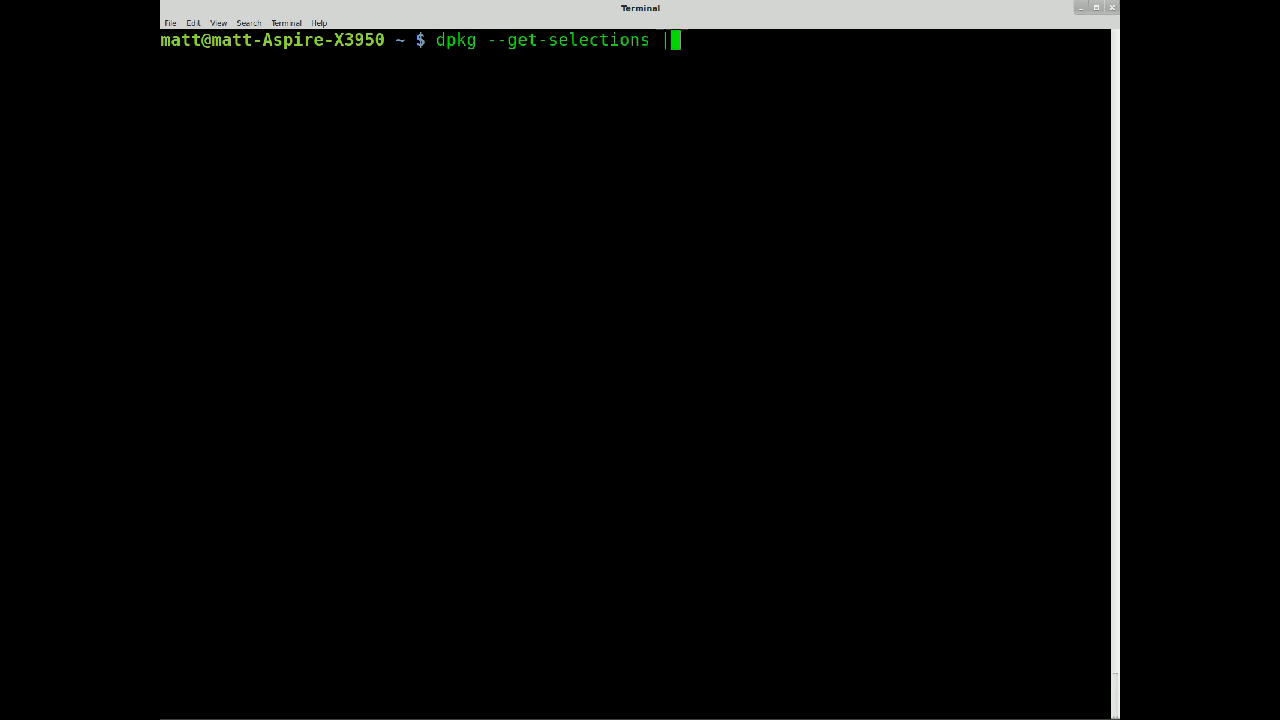
text(grep ")
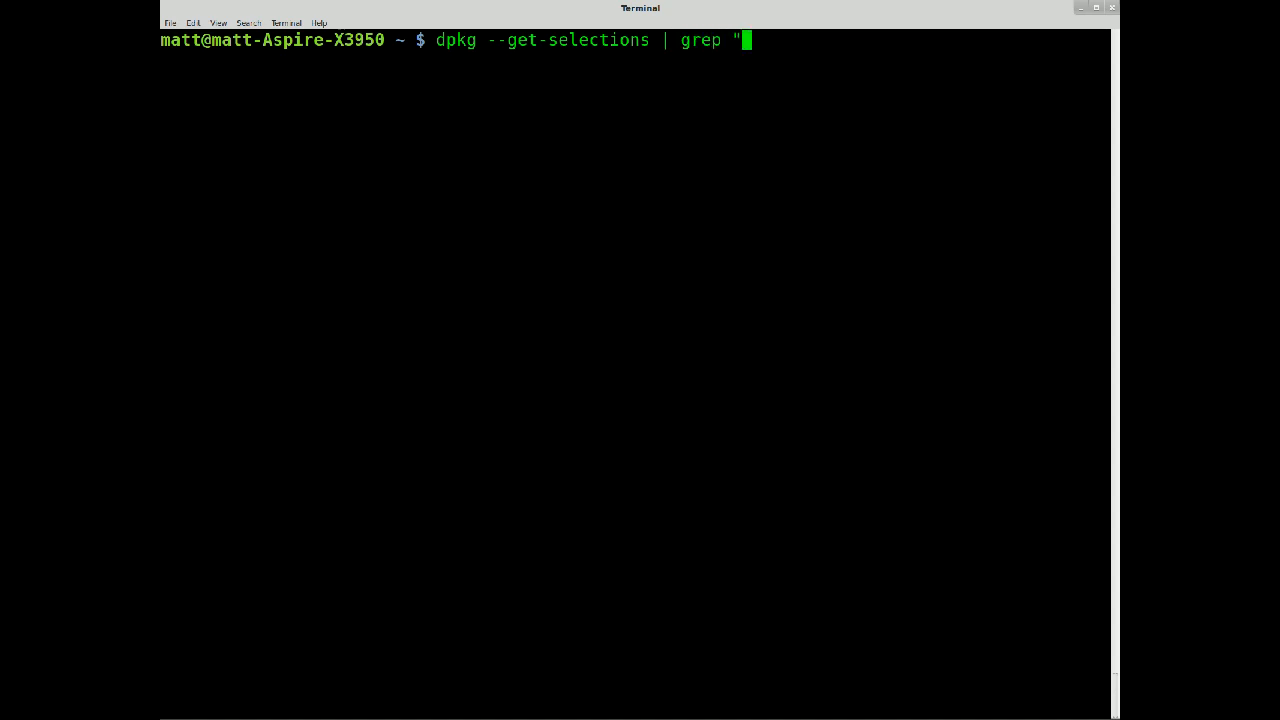
text(xorg)
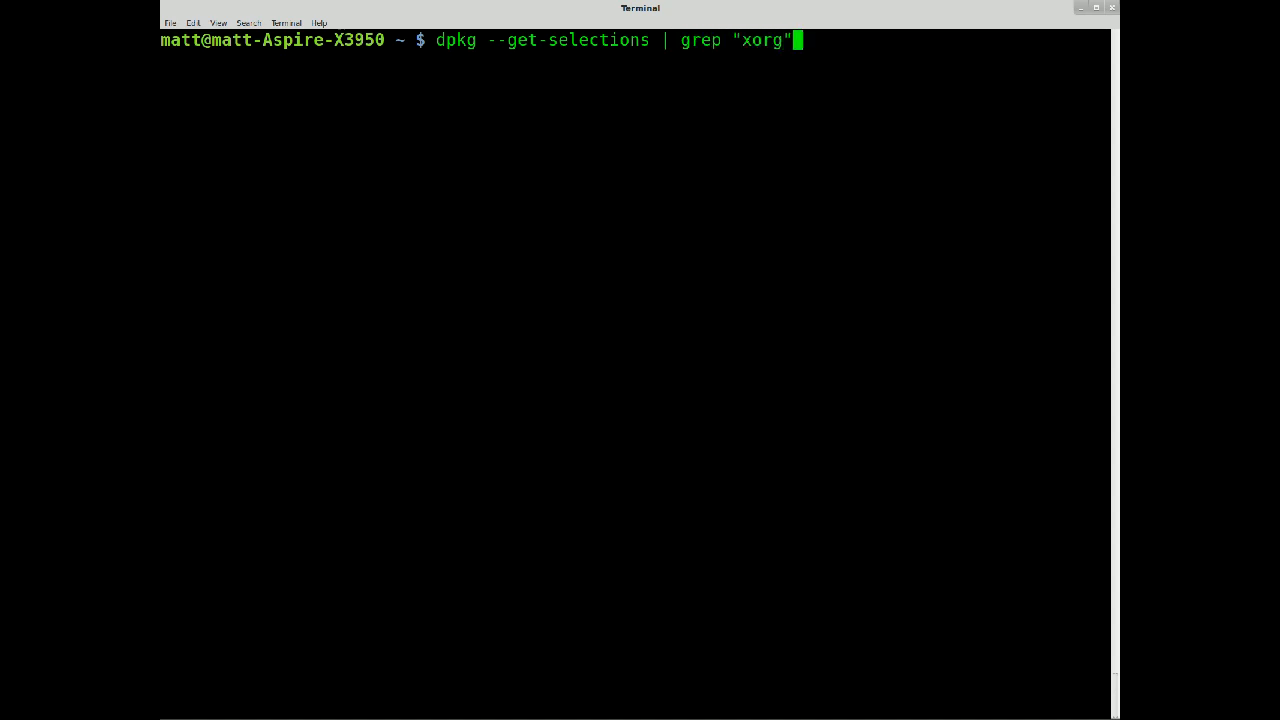
text(|)
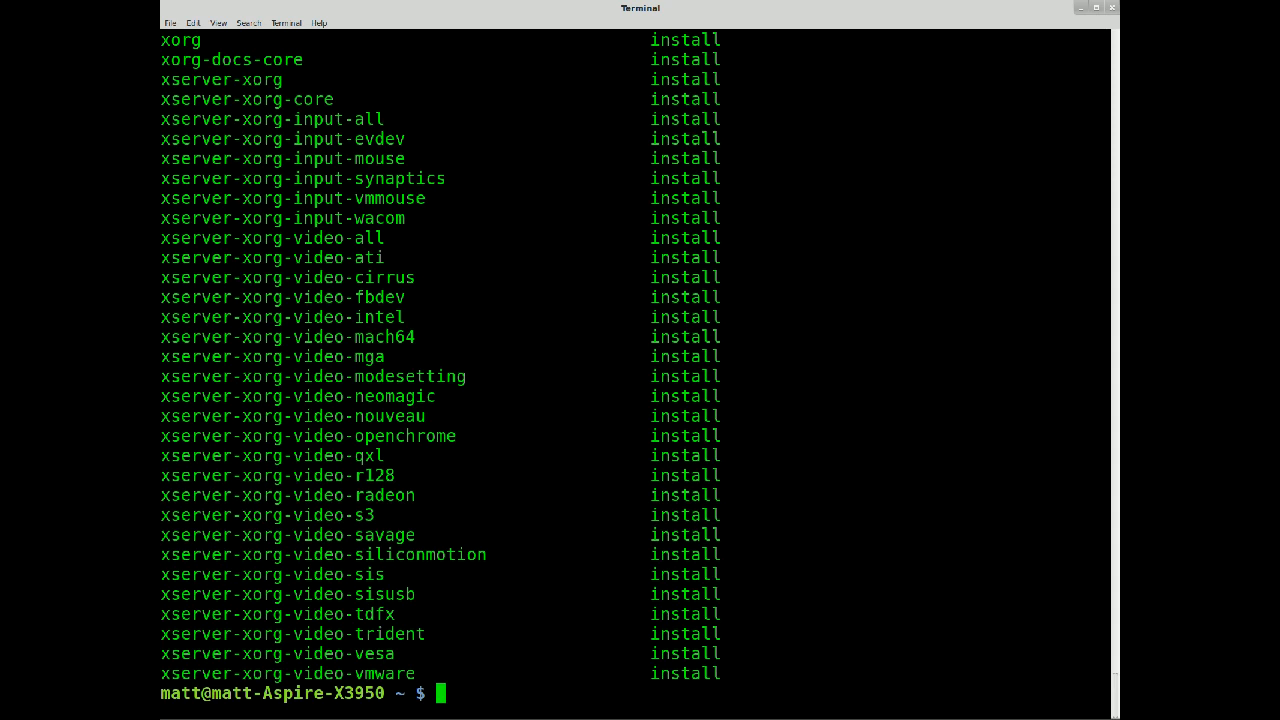
Enter dpkg --get-selections | grep "xorg" | more to page the filtered list
text(dpkg --get-selections | grep "xorg" | more)
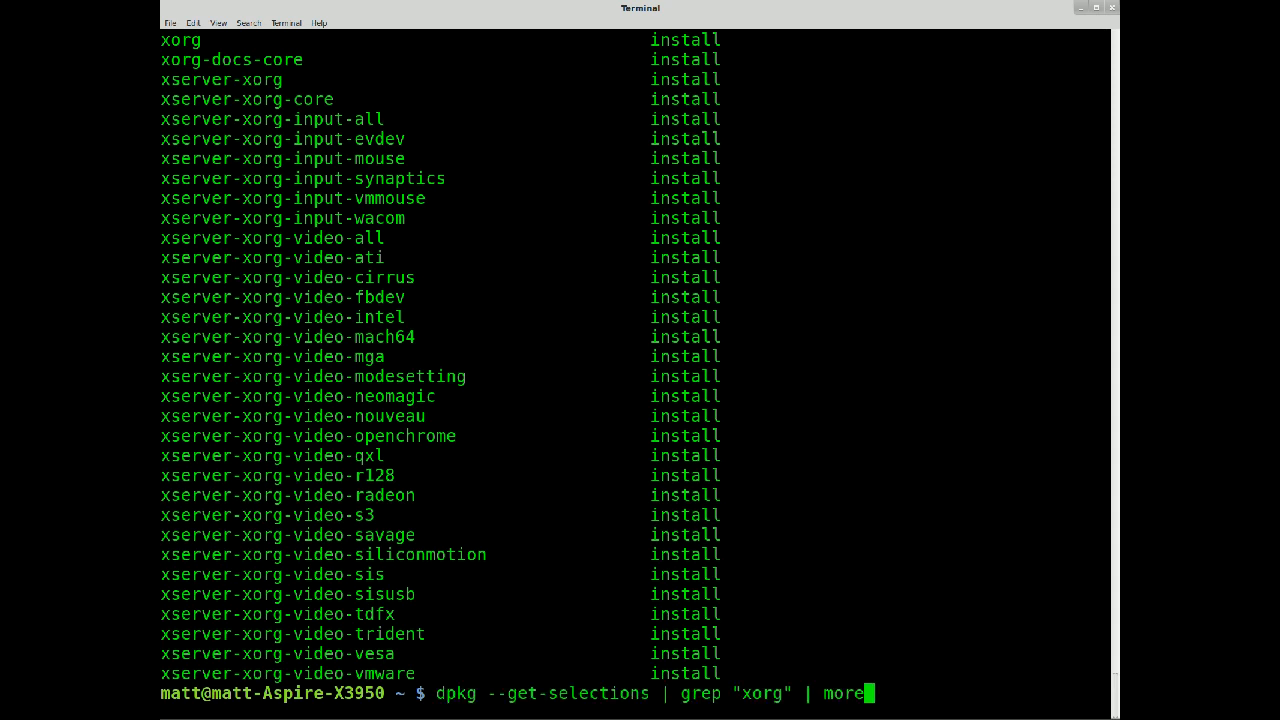